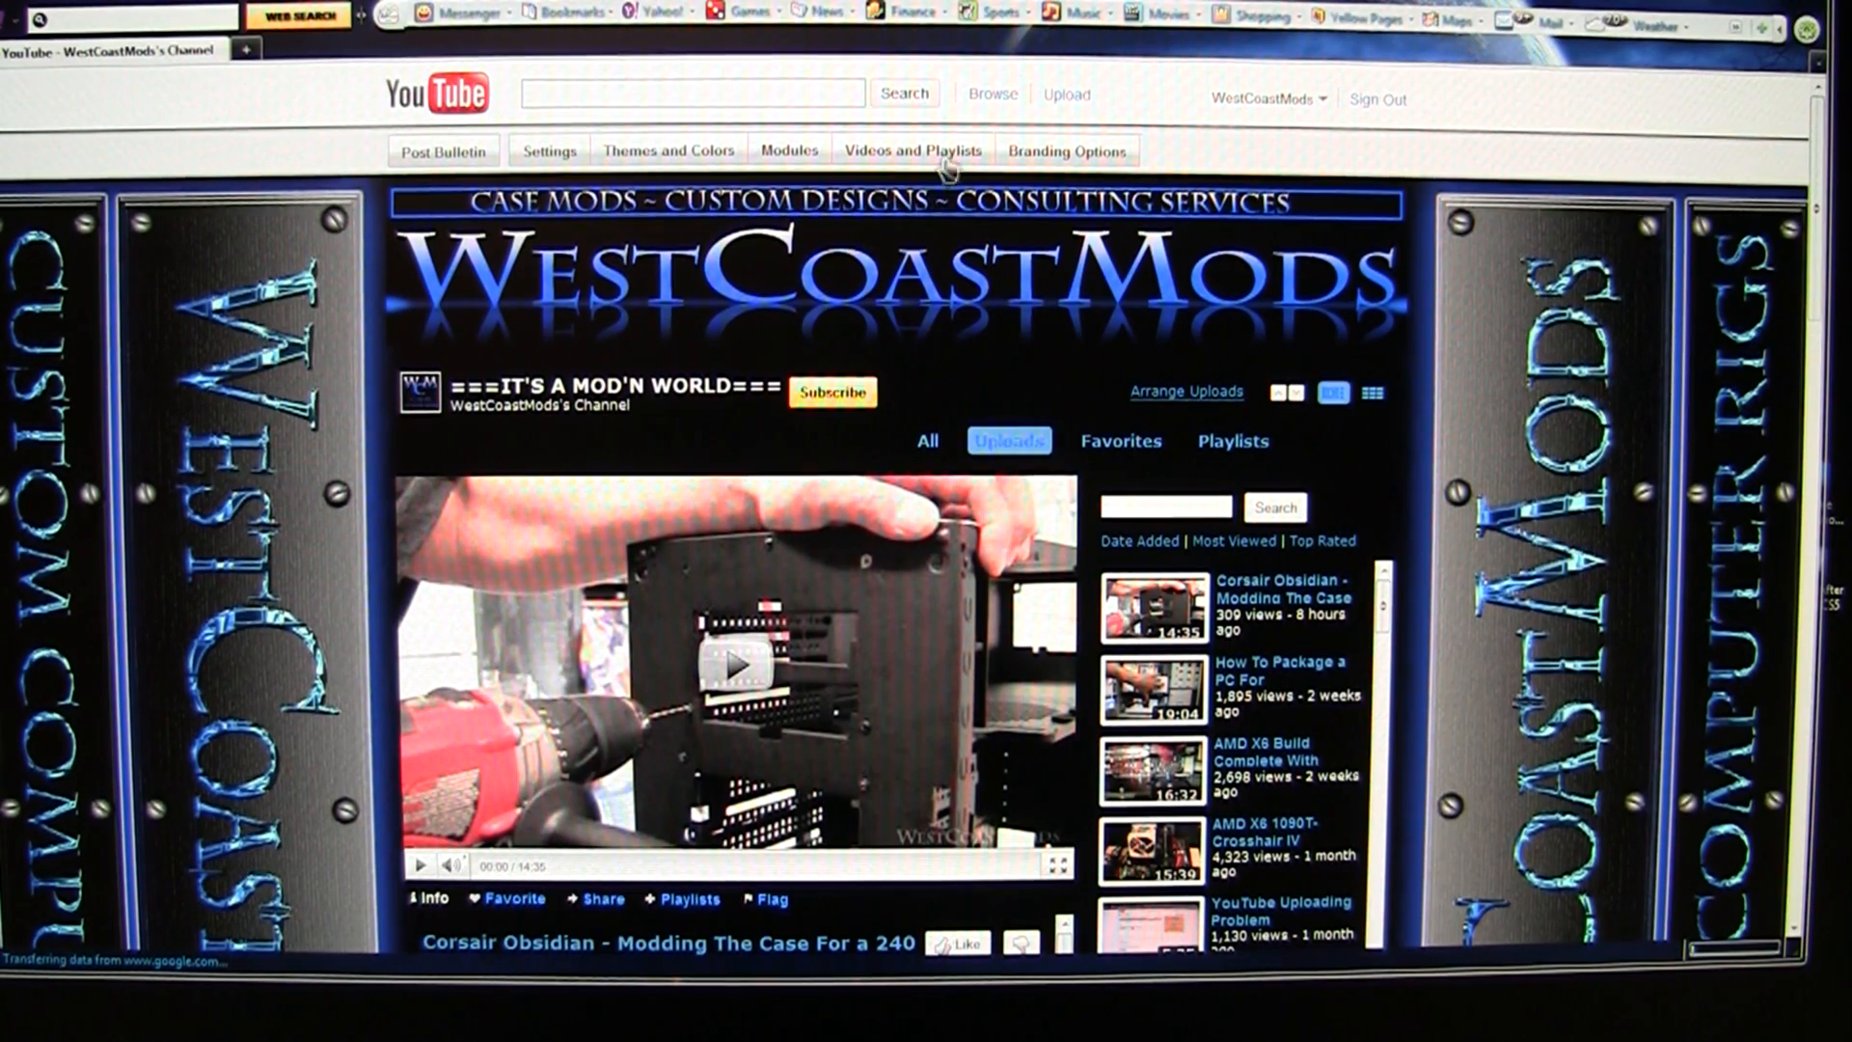
- Go to YouTube's upload page and start choosing a video file from the computer
{"action": "left_click", "coordinate": [1065, 95]}
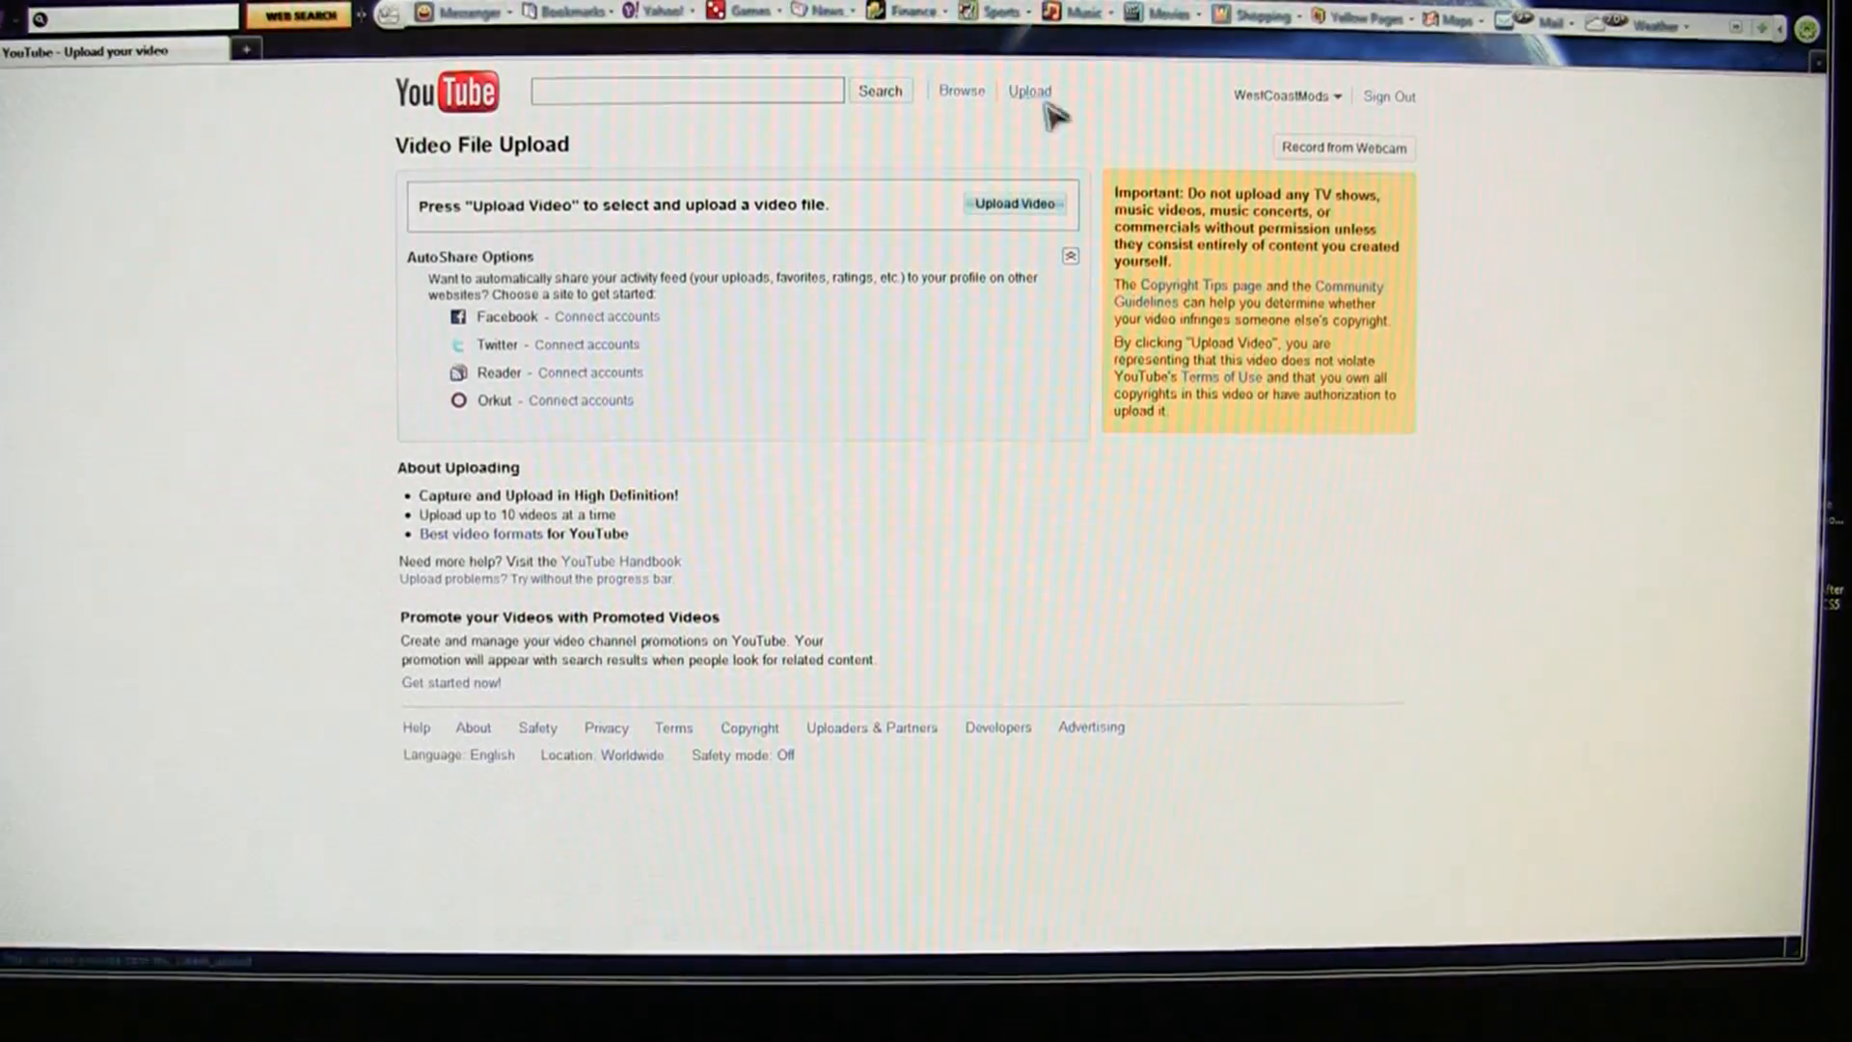
{"action": "left_click", "coordinate": [1011, 203]}
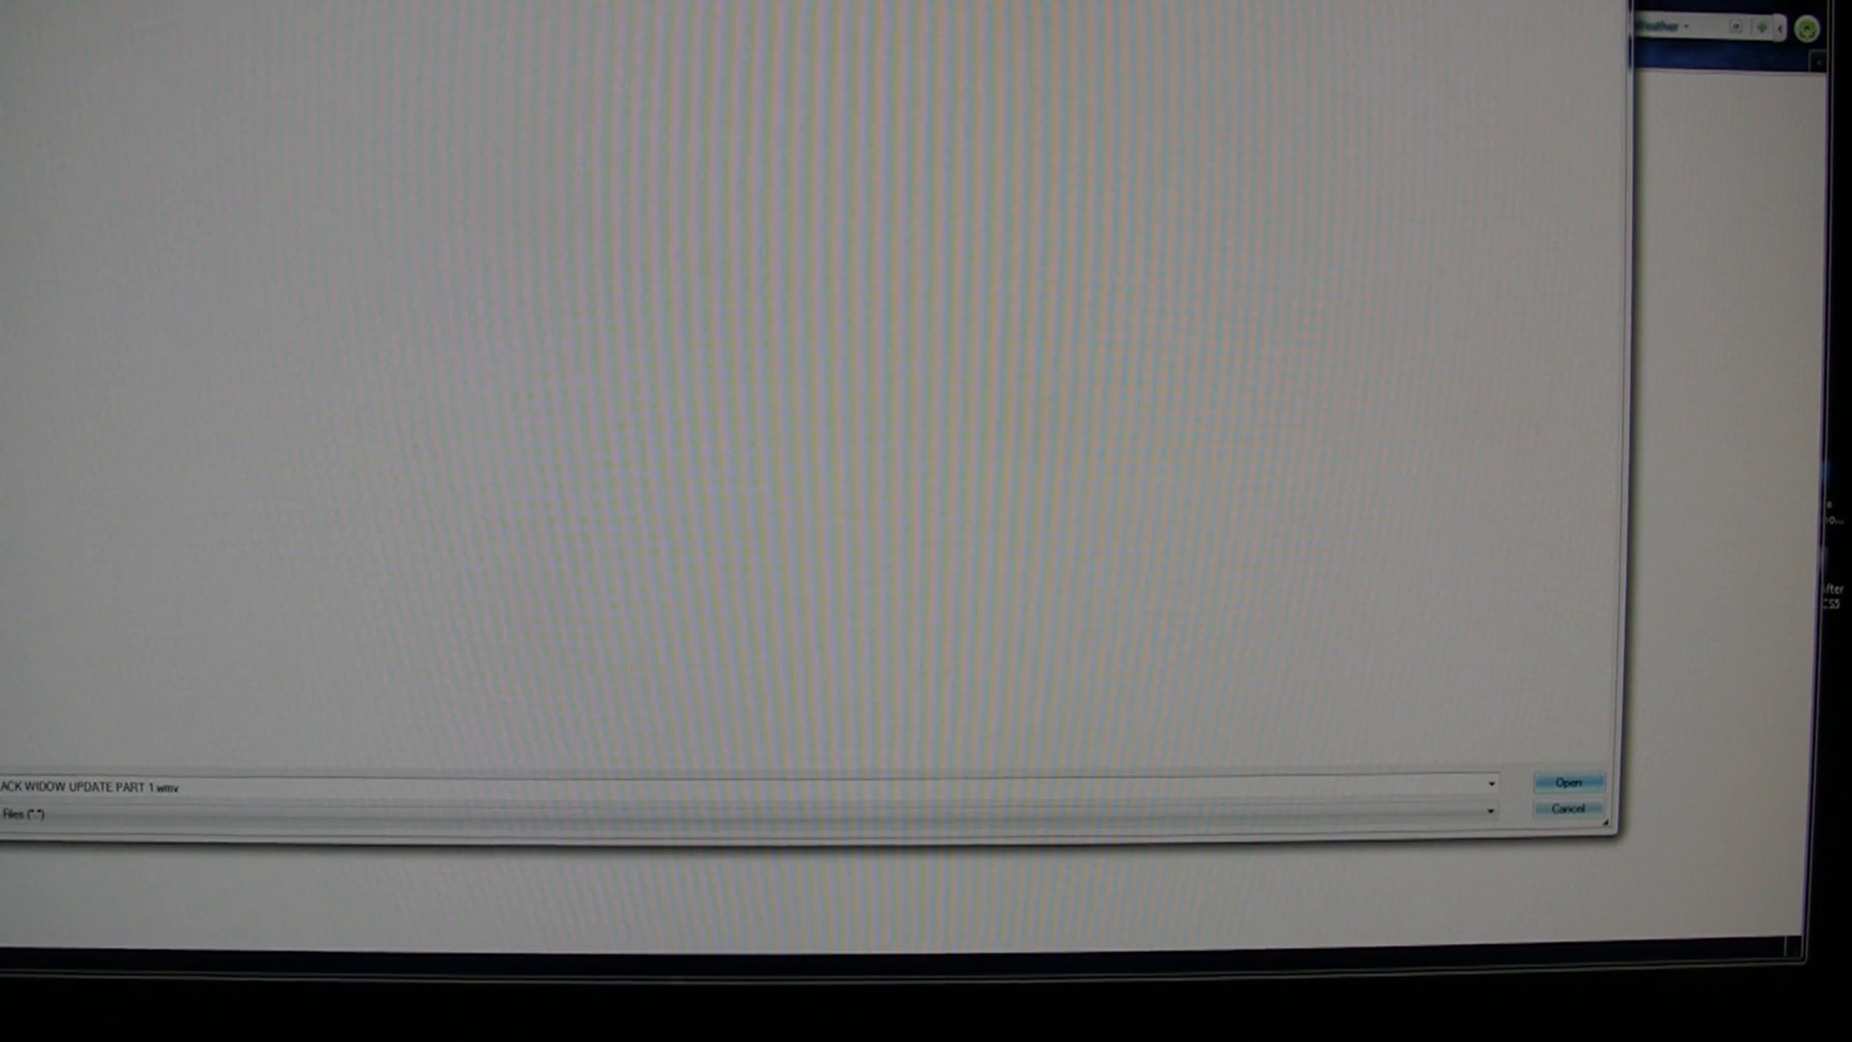
- Upload BLACK WIDOW UPDATE PART 1.wmv to 461 MB of 461 MB while reviewing the Claim Options form
{"action": "left_click", "coordinate": [1567, 781]}
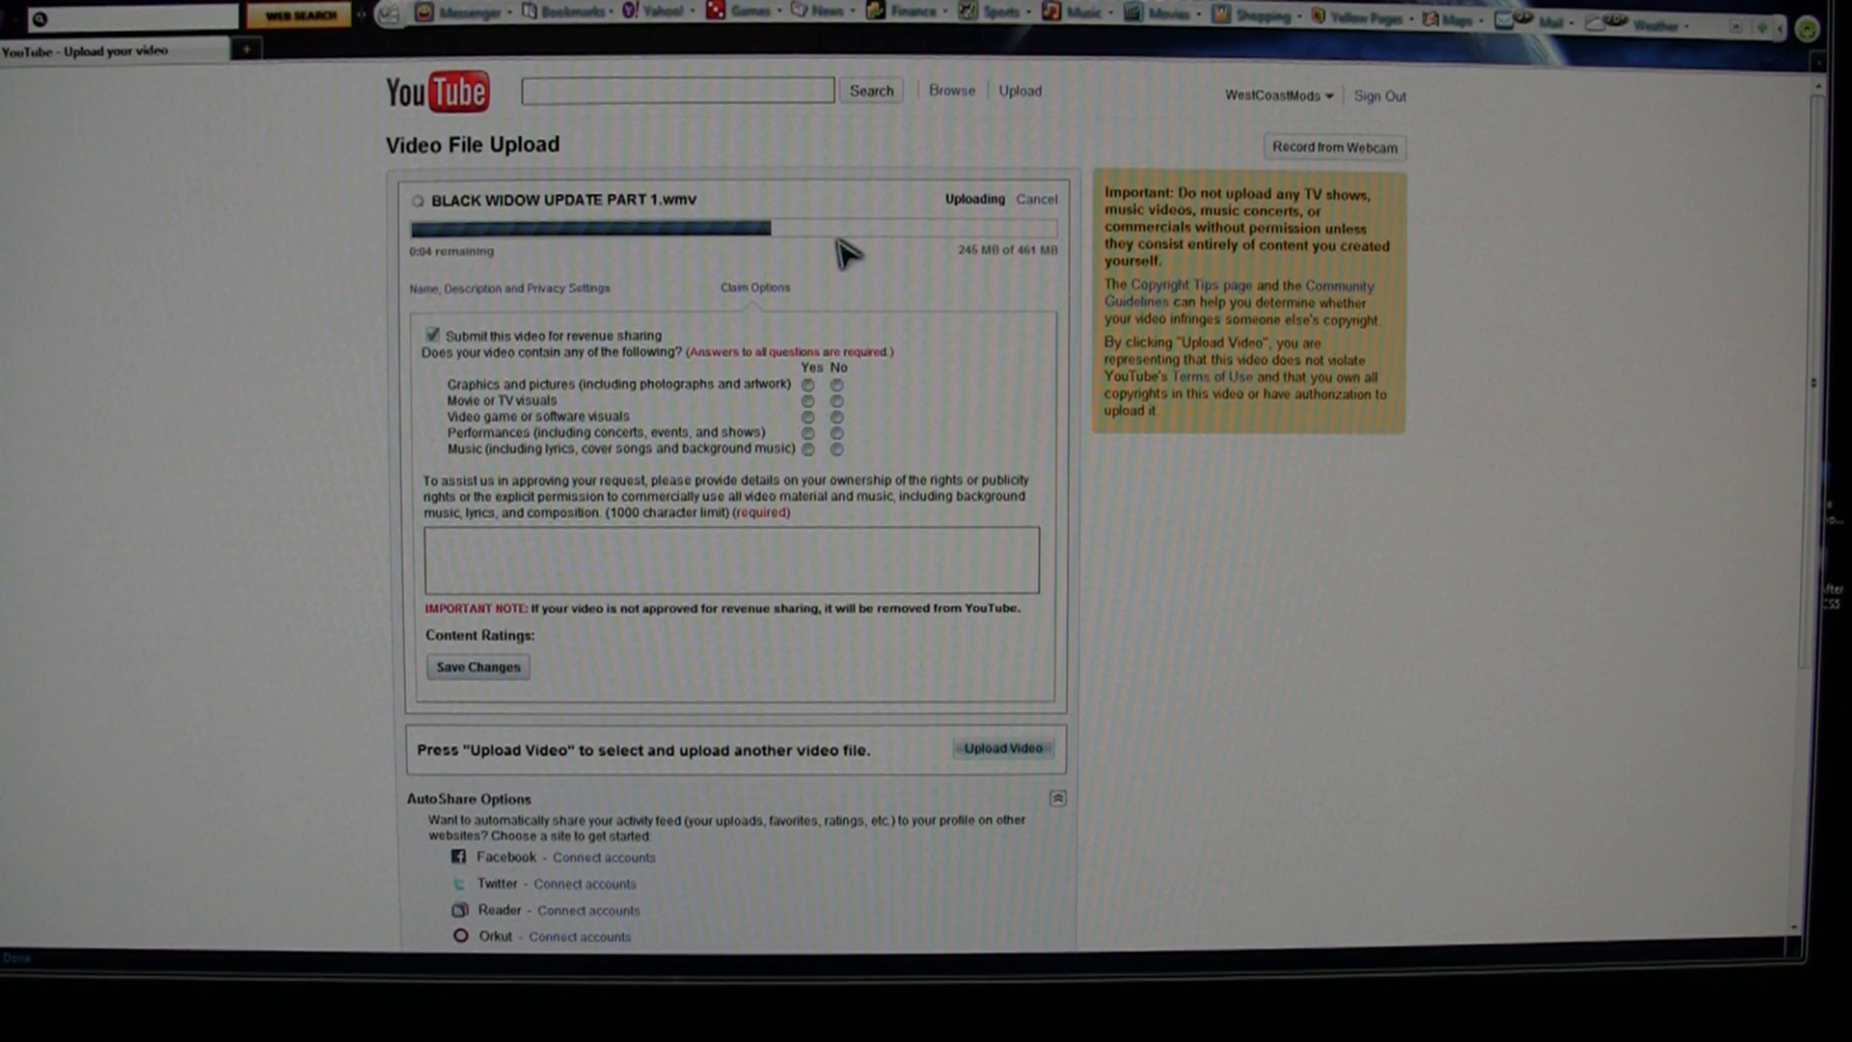
{"action": "scroll", "scroll_direction": "down", "scroll_amount": 3}
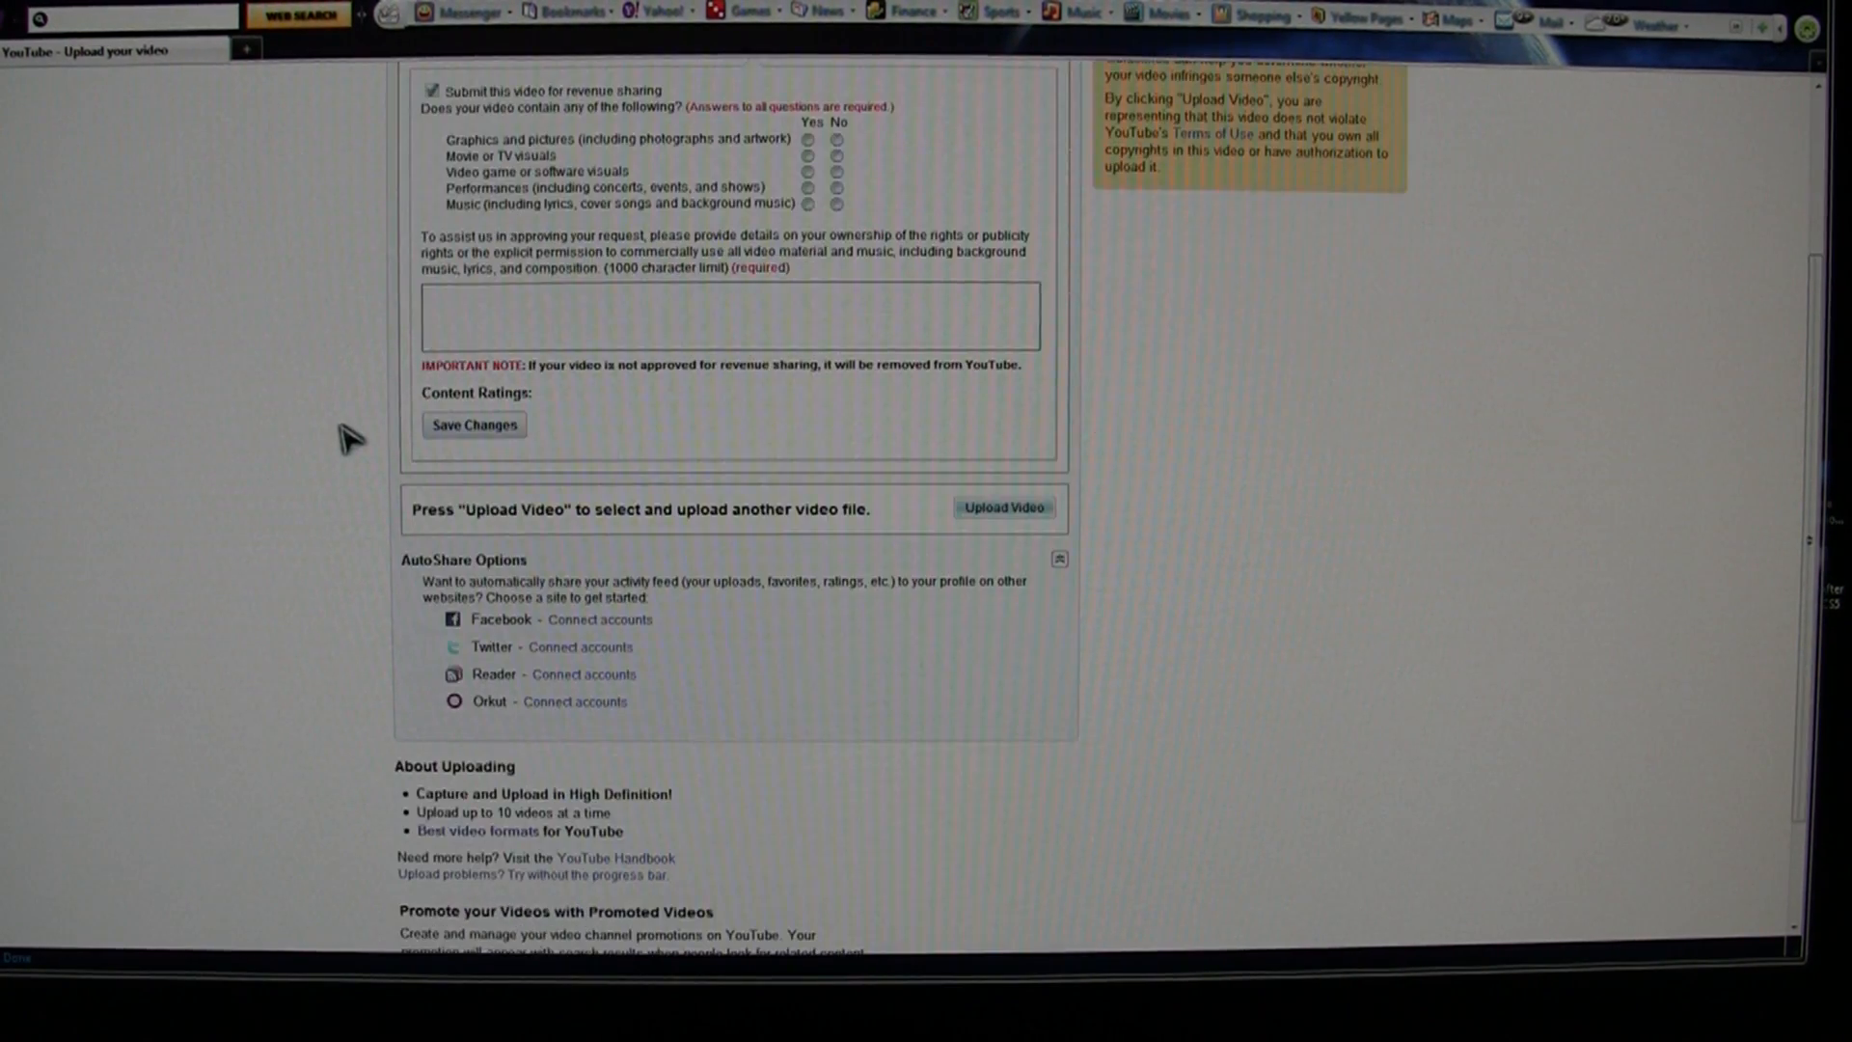
{"action": "scroll", "scroll_direction": "up", "scroll_amount": 3}
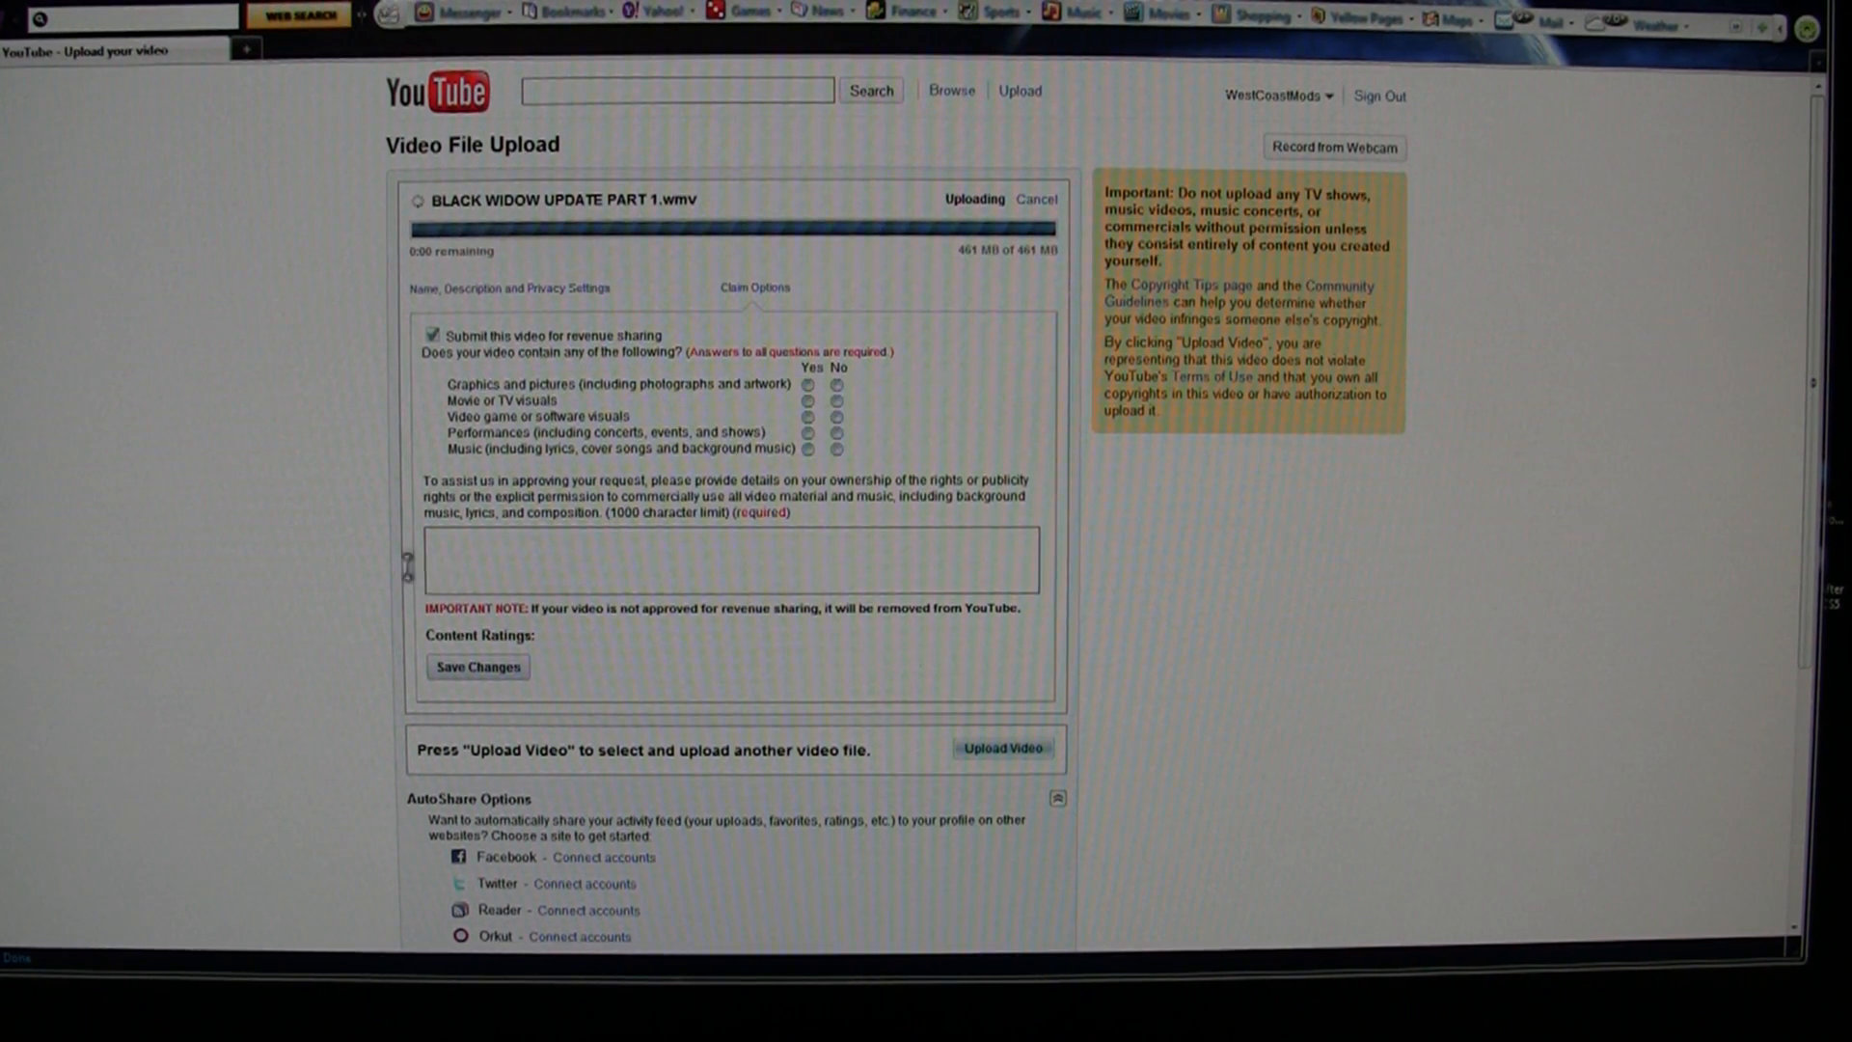
{"action": "scroll", "scroll_direction": "down", "scroll_amount": 3}
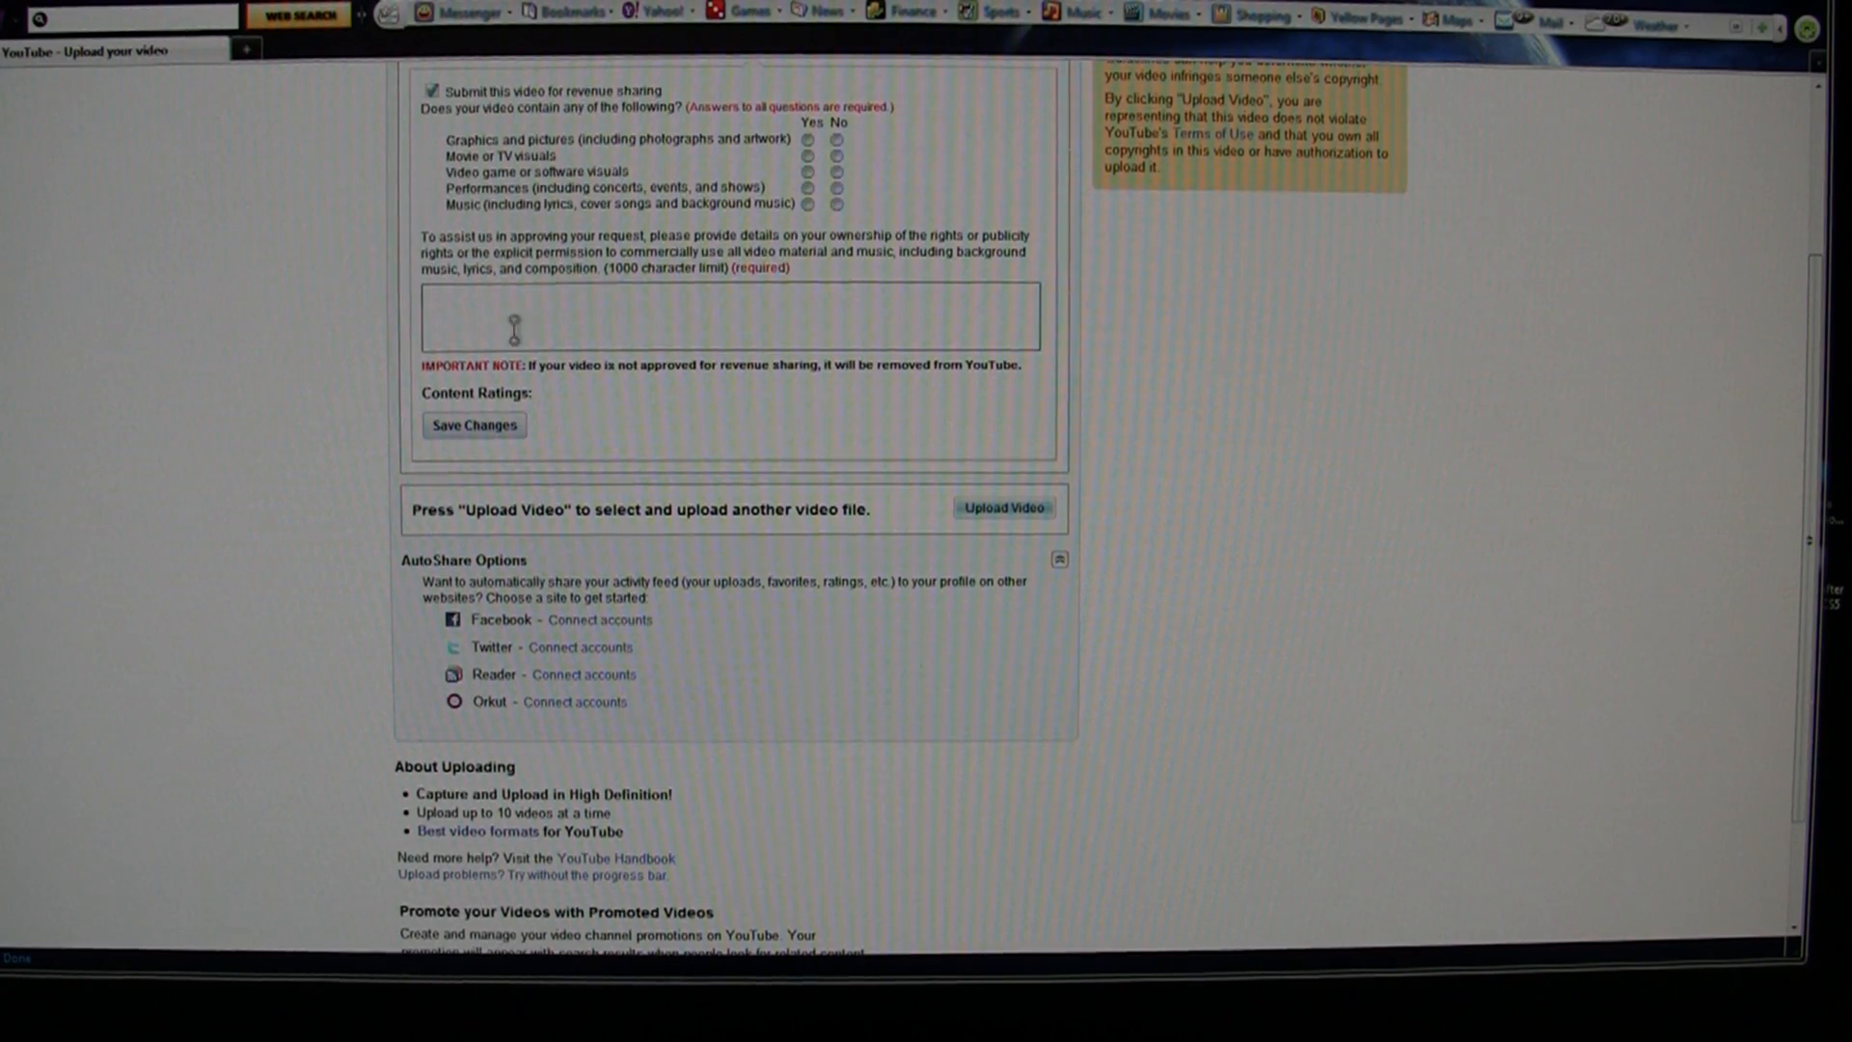
{"action": "scroll", "scroll_direction": "up", "scroll_amount": 3}
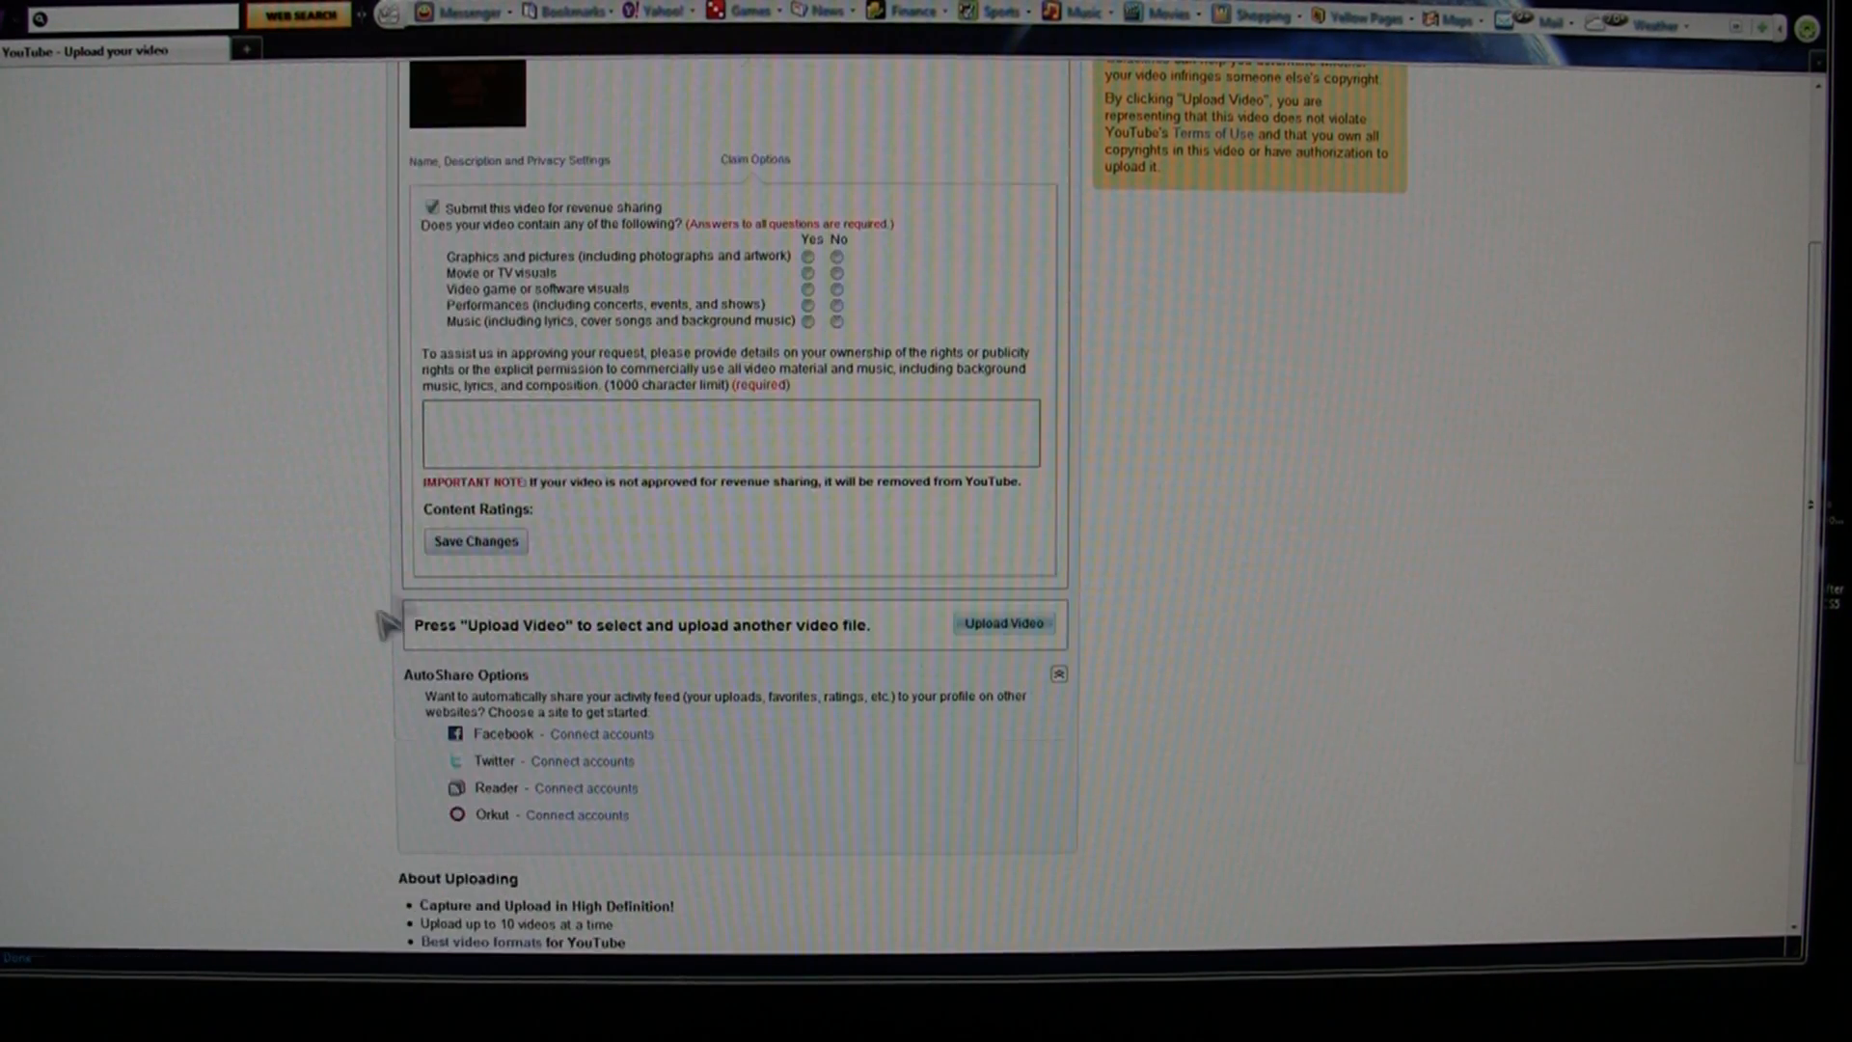
{"action": "scroll", "scroll_direction": "up", "scroll_amount": 3}
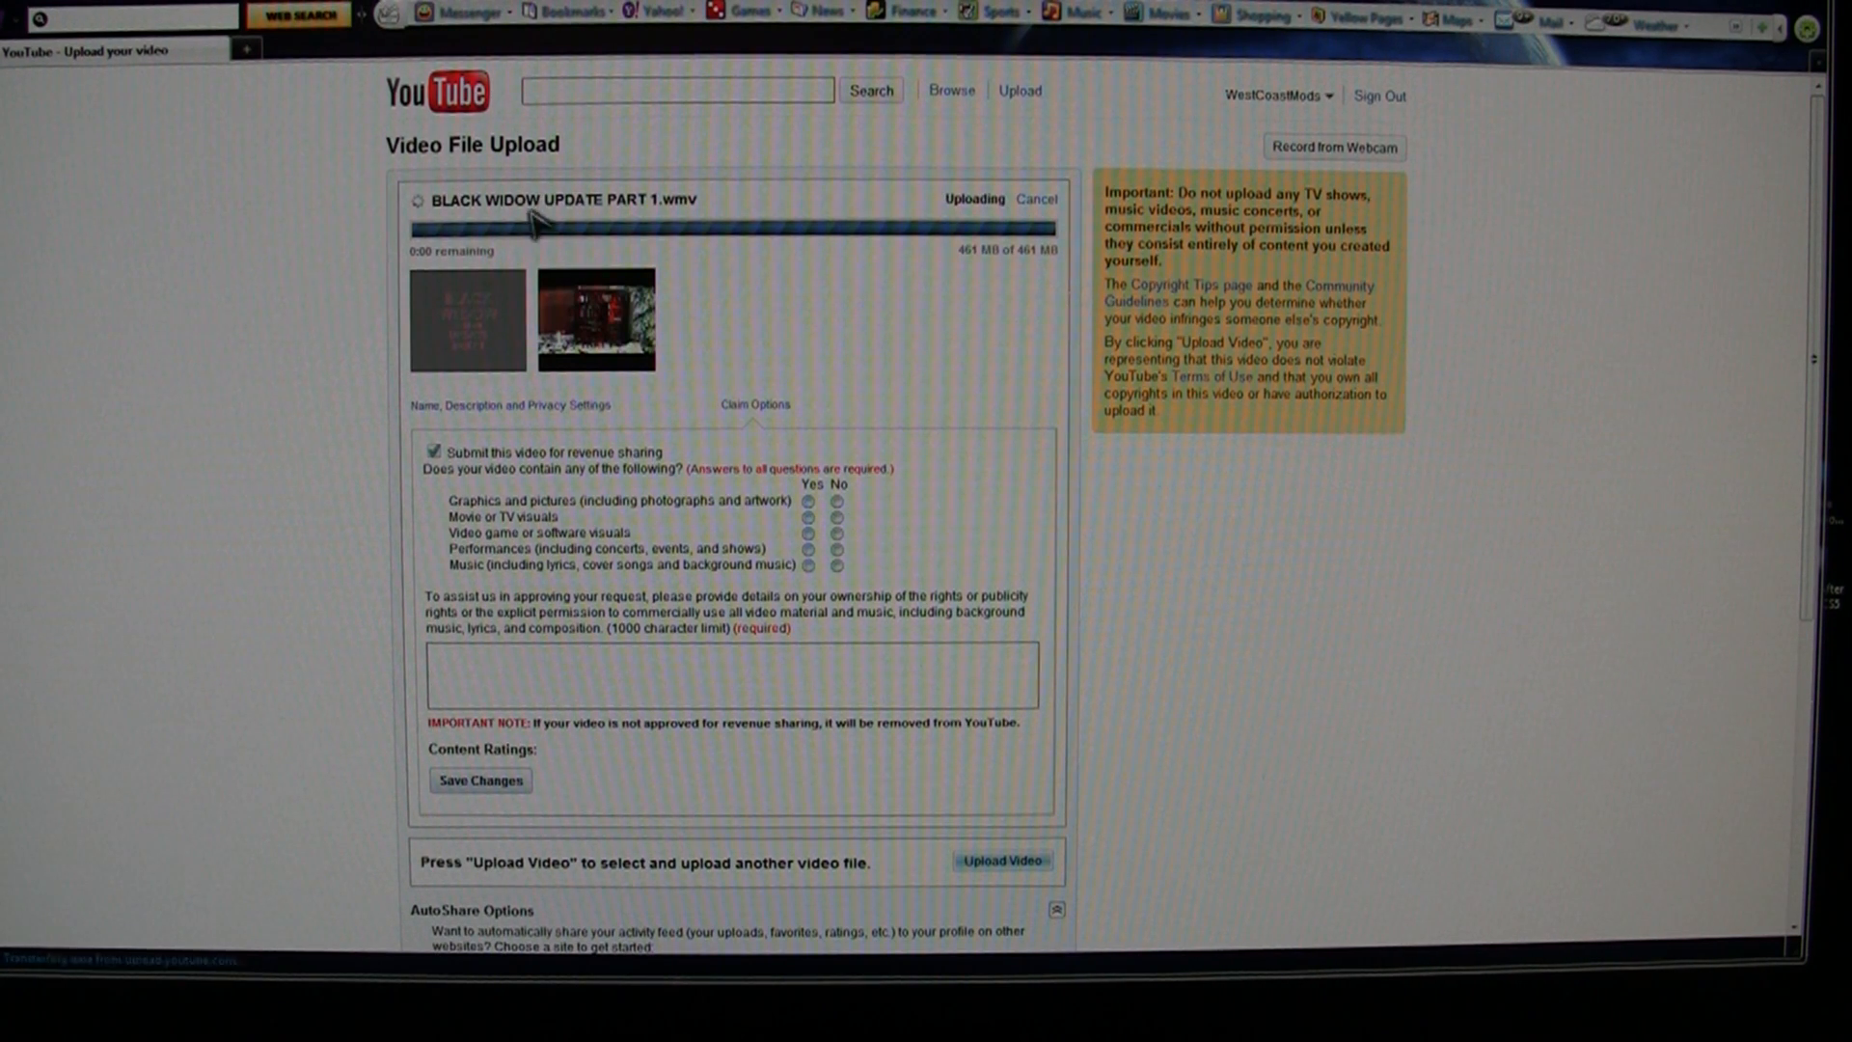
- Show the Black Widow video's title, description, tags, category and privacy fields
{"action": "left_click", "coordinate": [509, 405]}
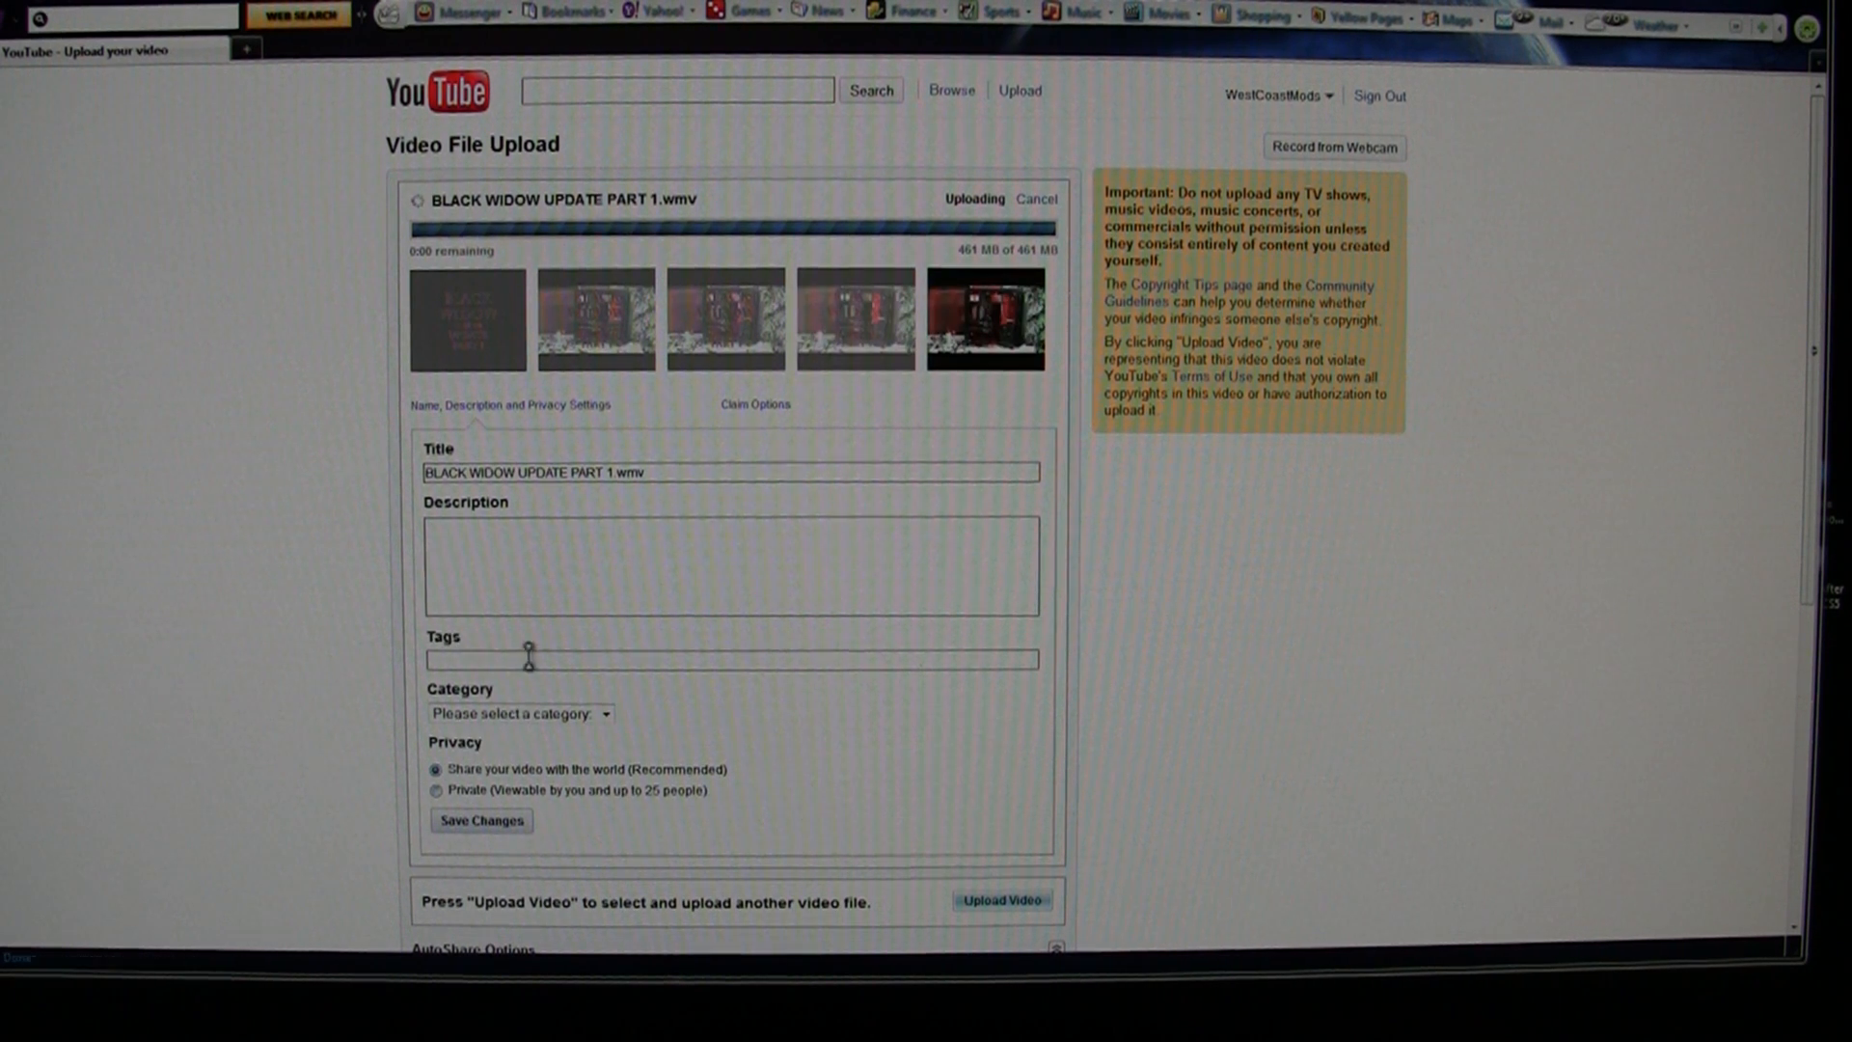
{"action": "mouse_move", "coordinate": [649, 461]}
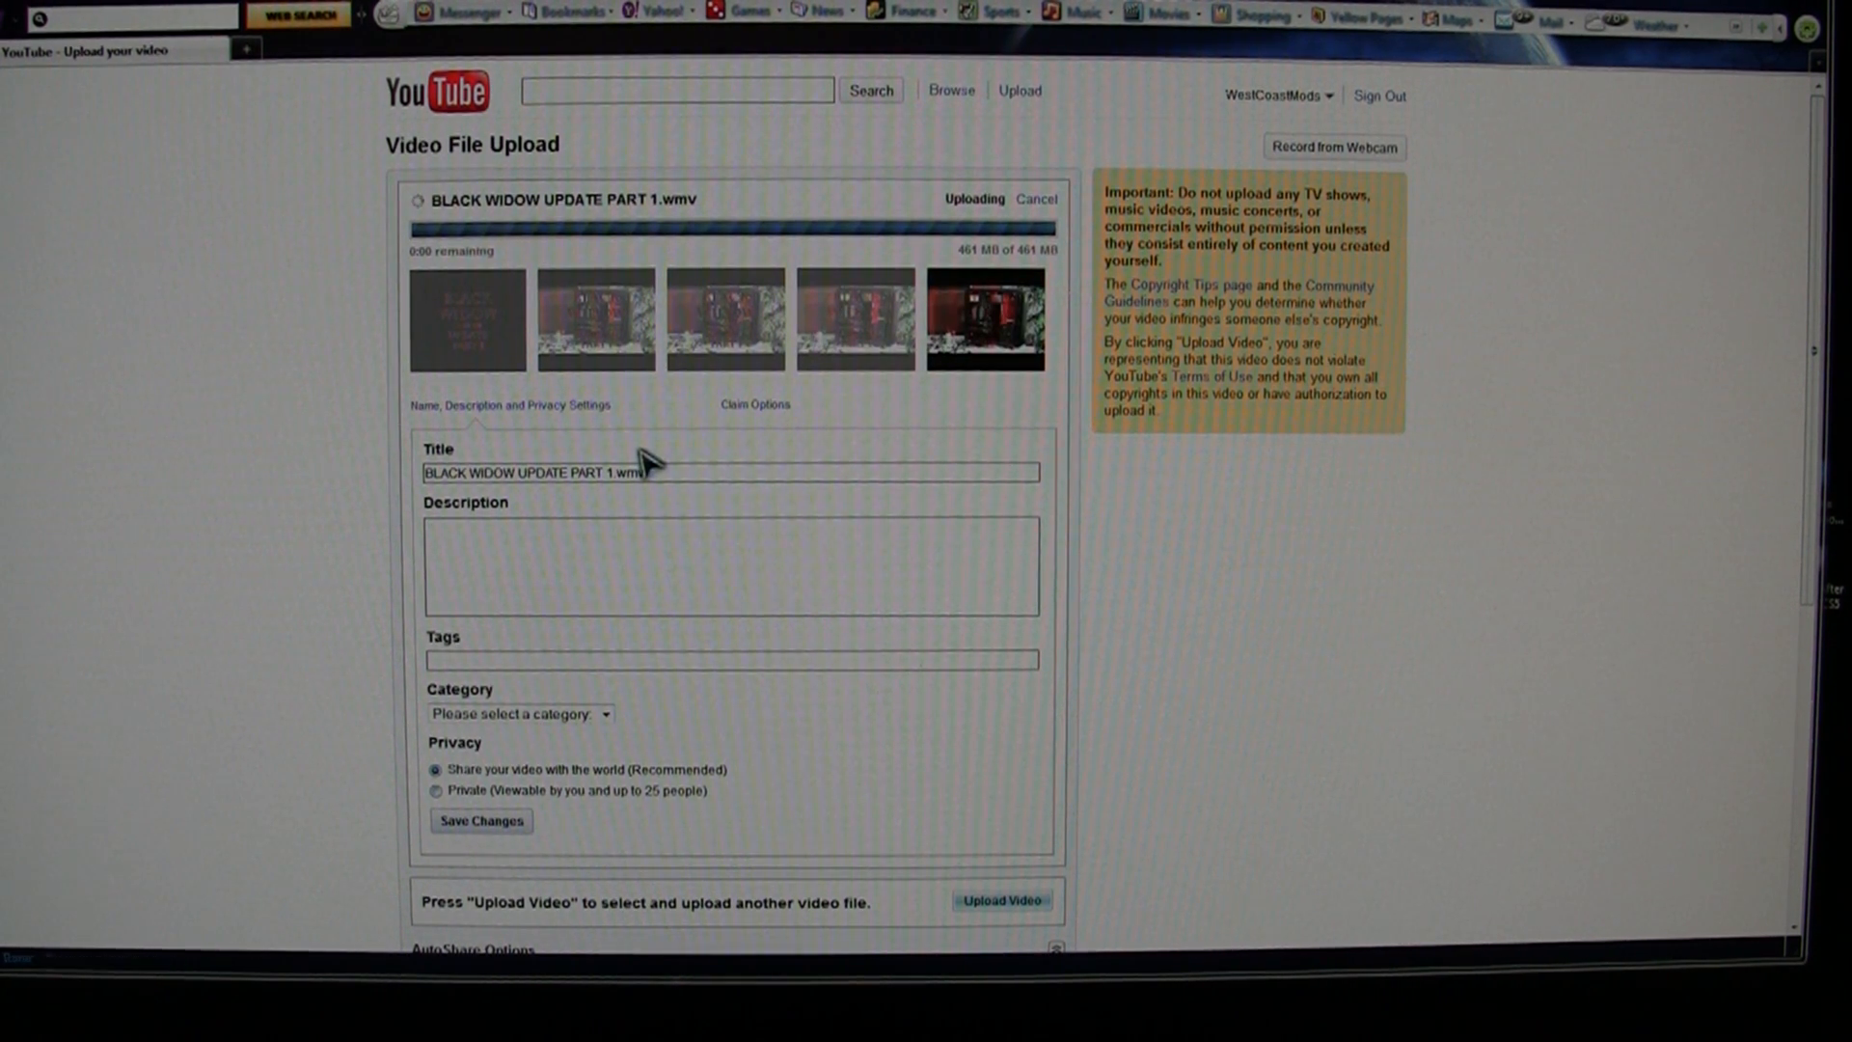
{"action": "mouse_move", "coordinate": [336, 496]}
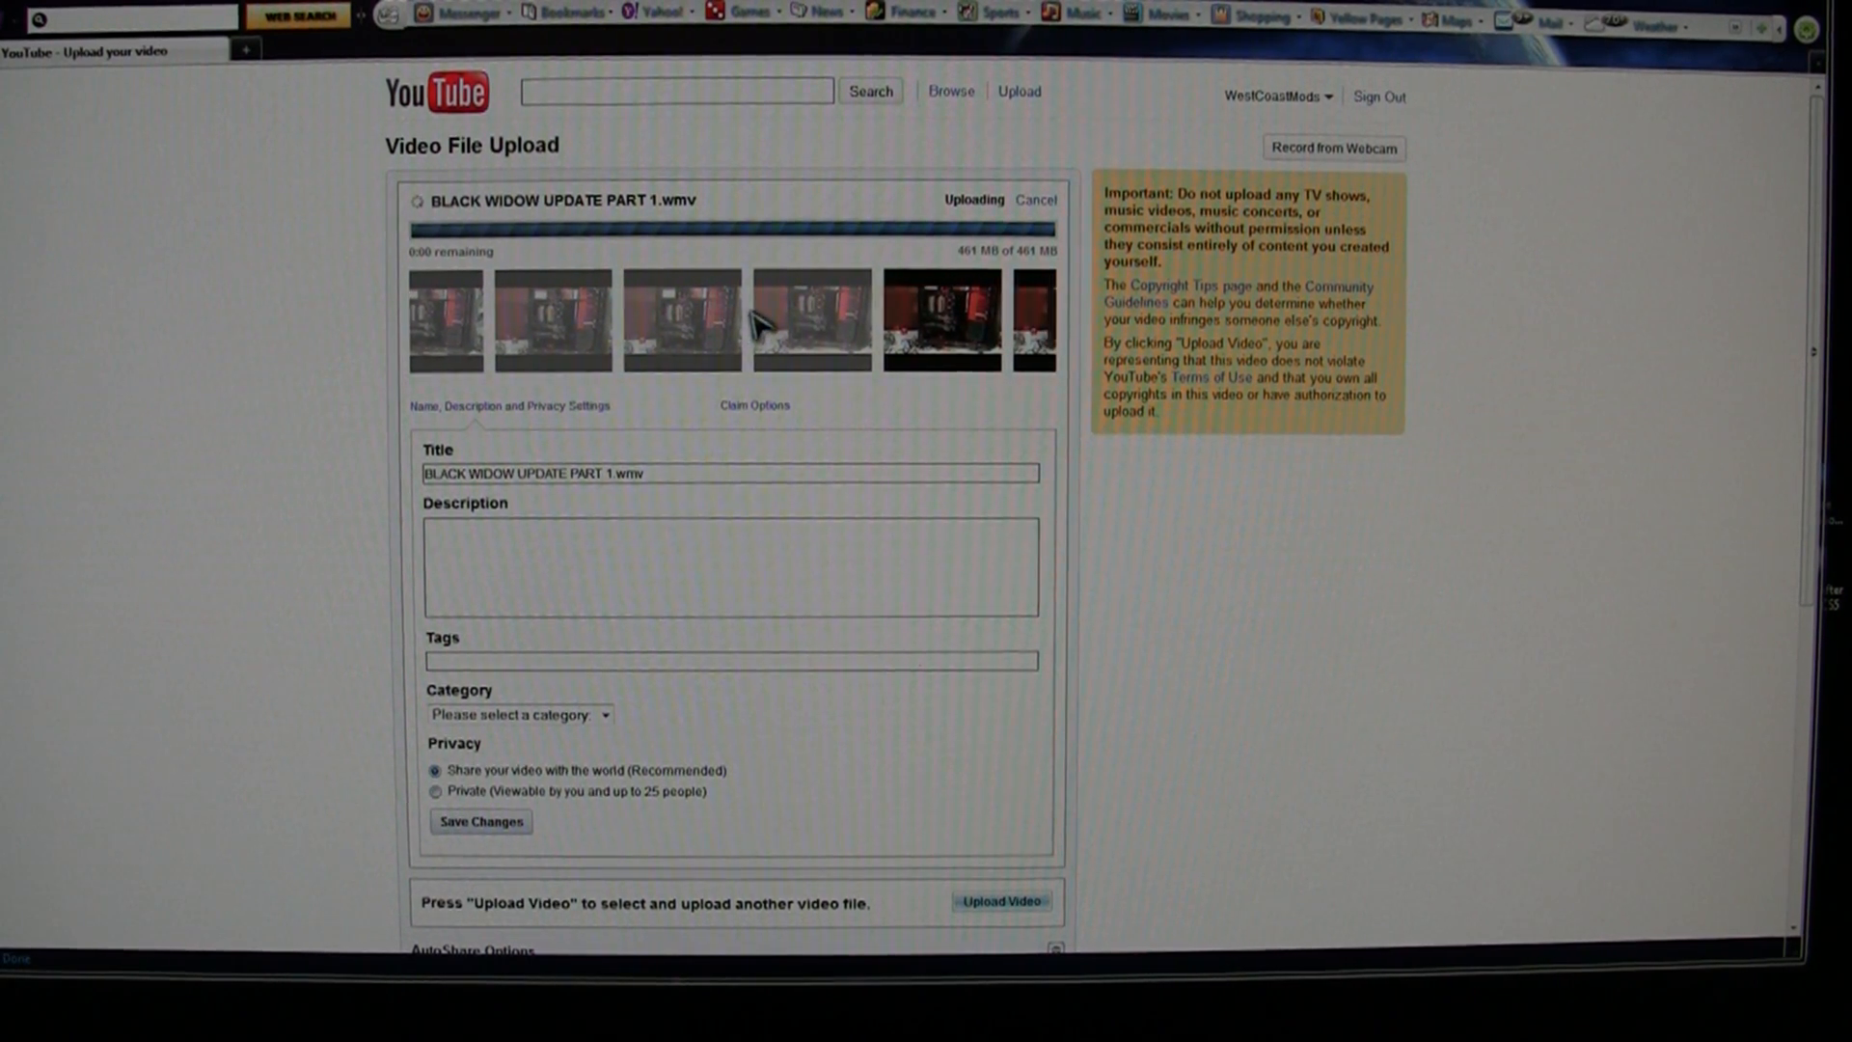
{"action": "scroll", "scroll_direction": "down", "scroll_amount": 3}
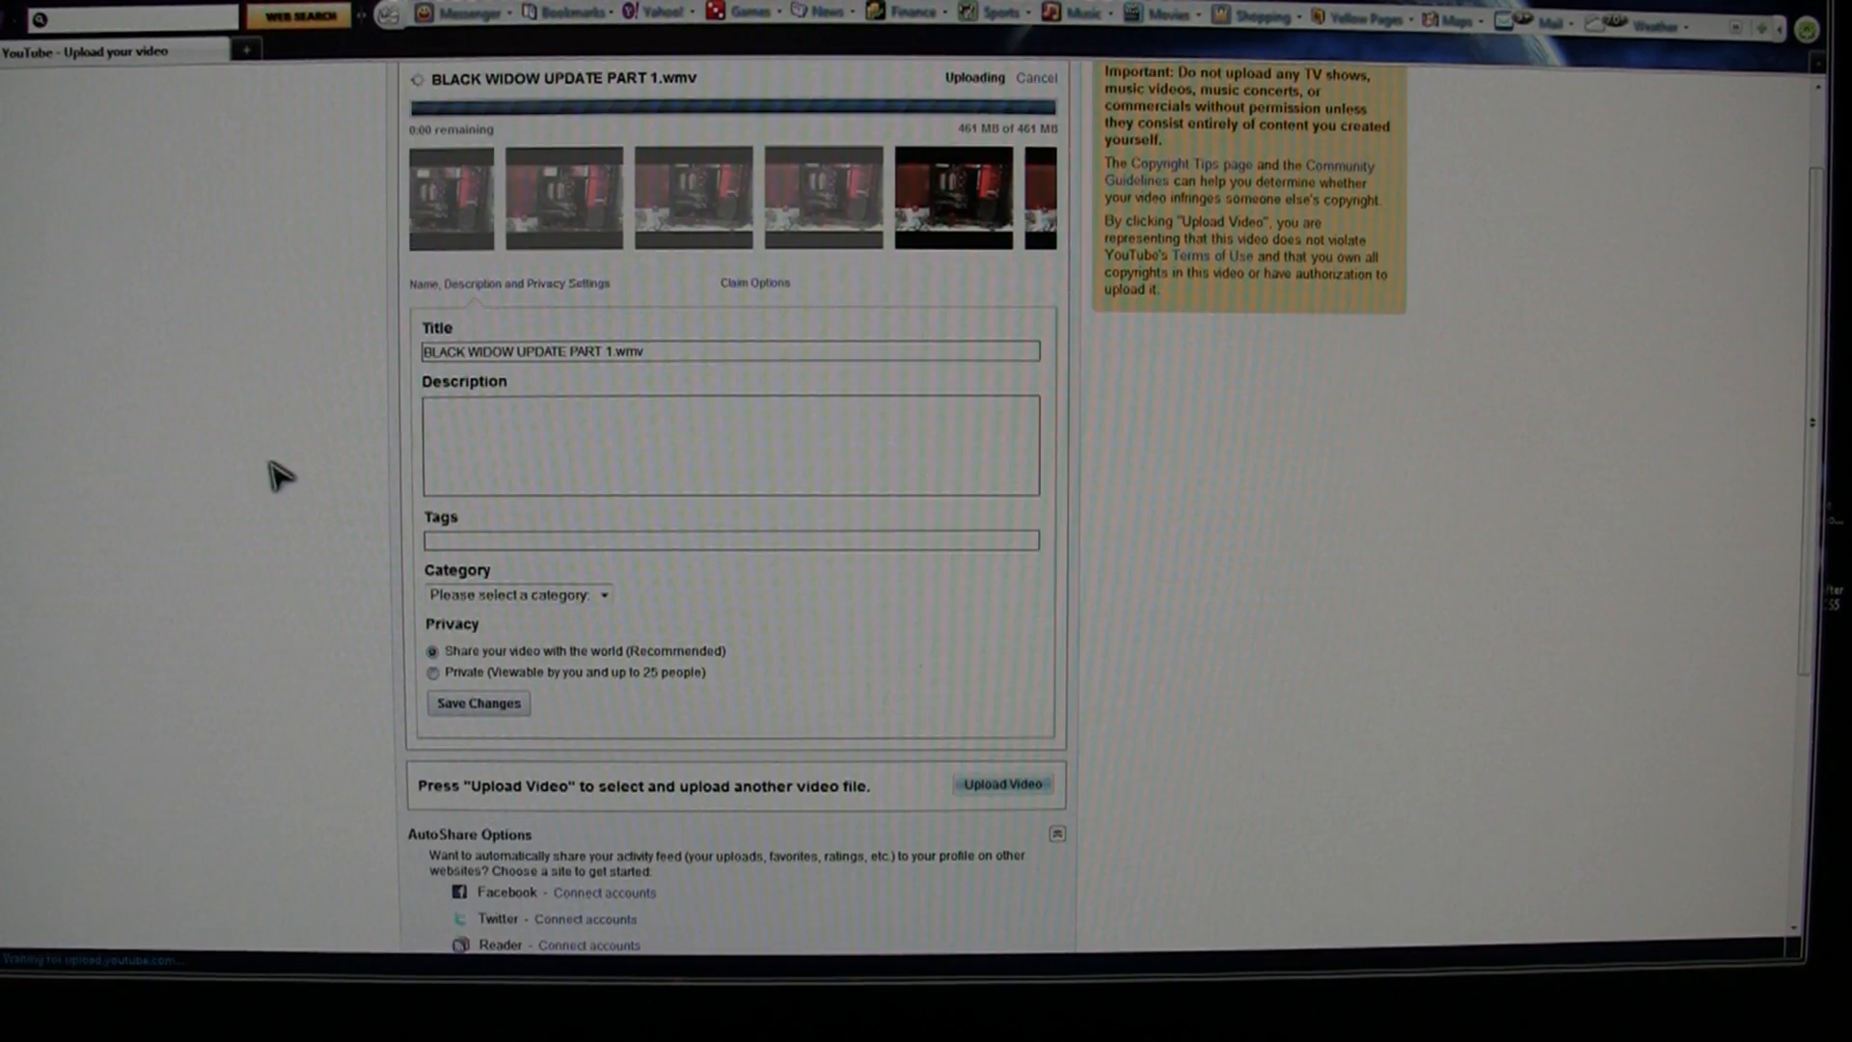
{"action": "scroll", "scroll_direction": "up", "scroll_amount": 3}
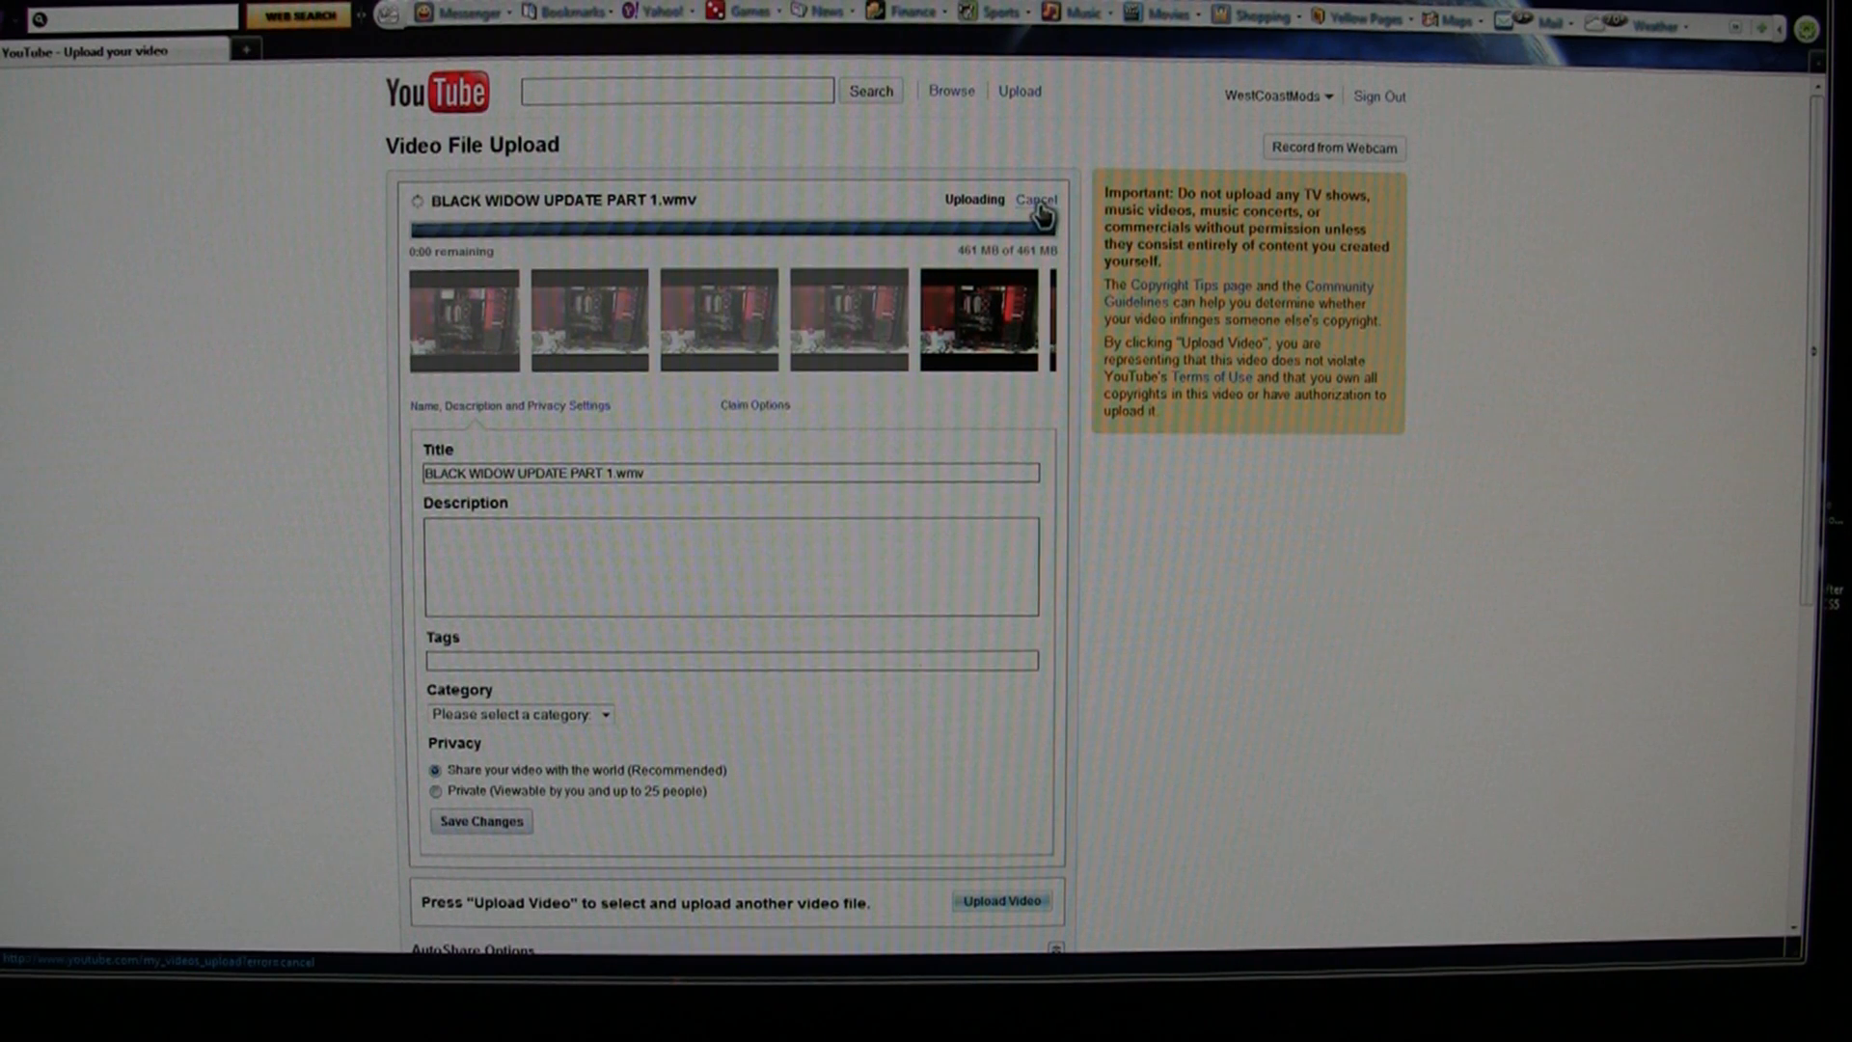
{"action": "mouse_move", "coordinate": [915, 203]}
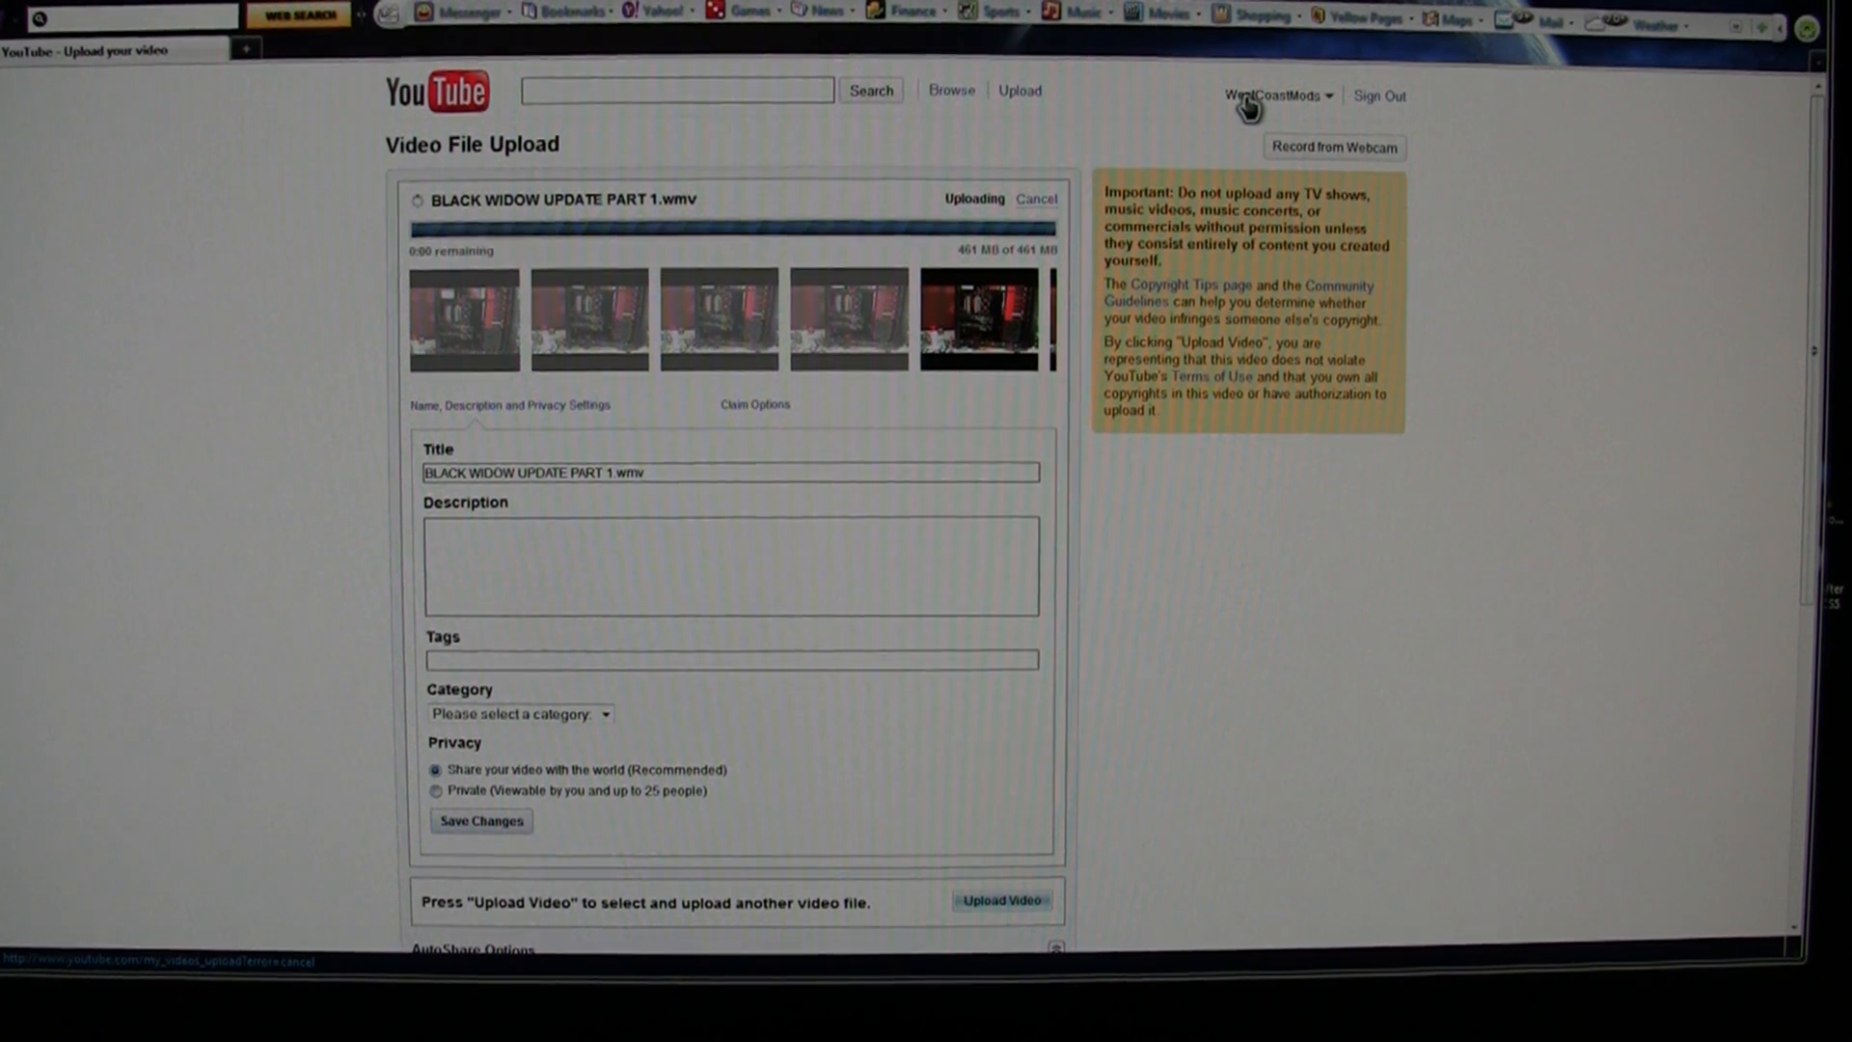
{"action": "mouse_move", "coordinate": [1299, 178]}
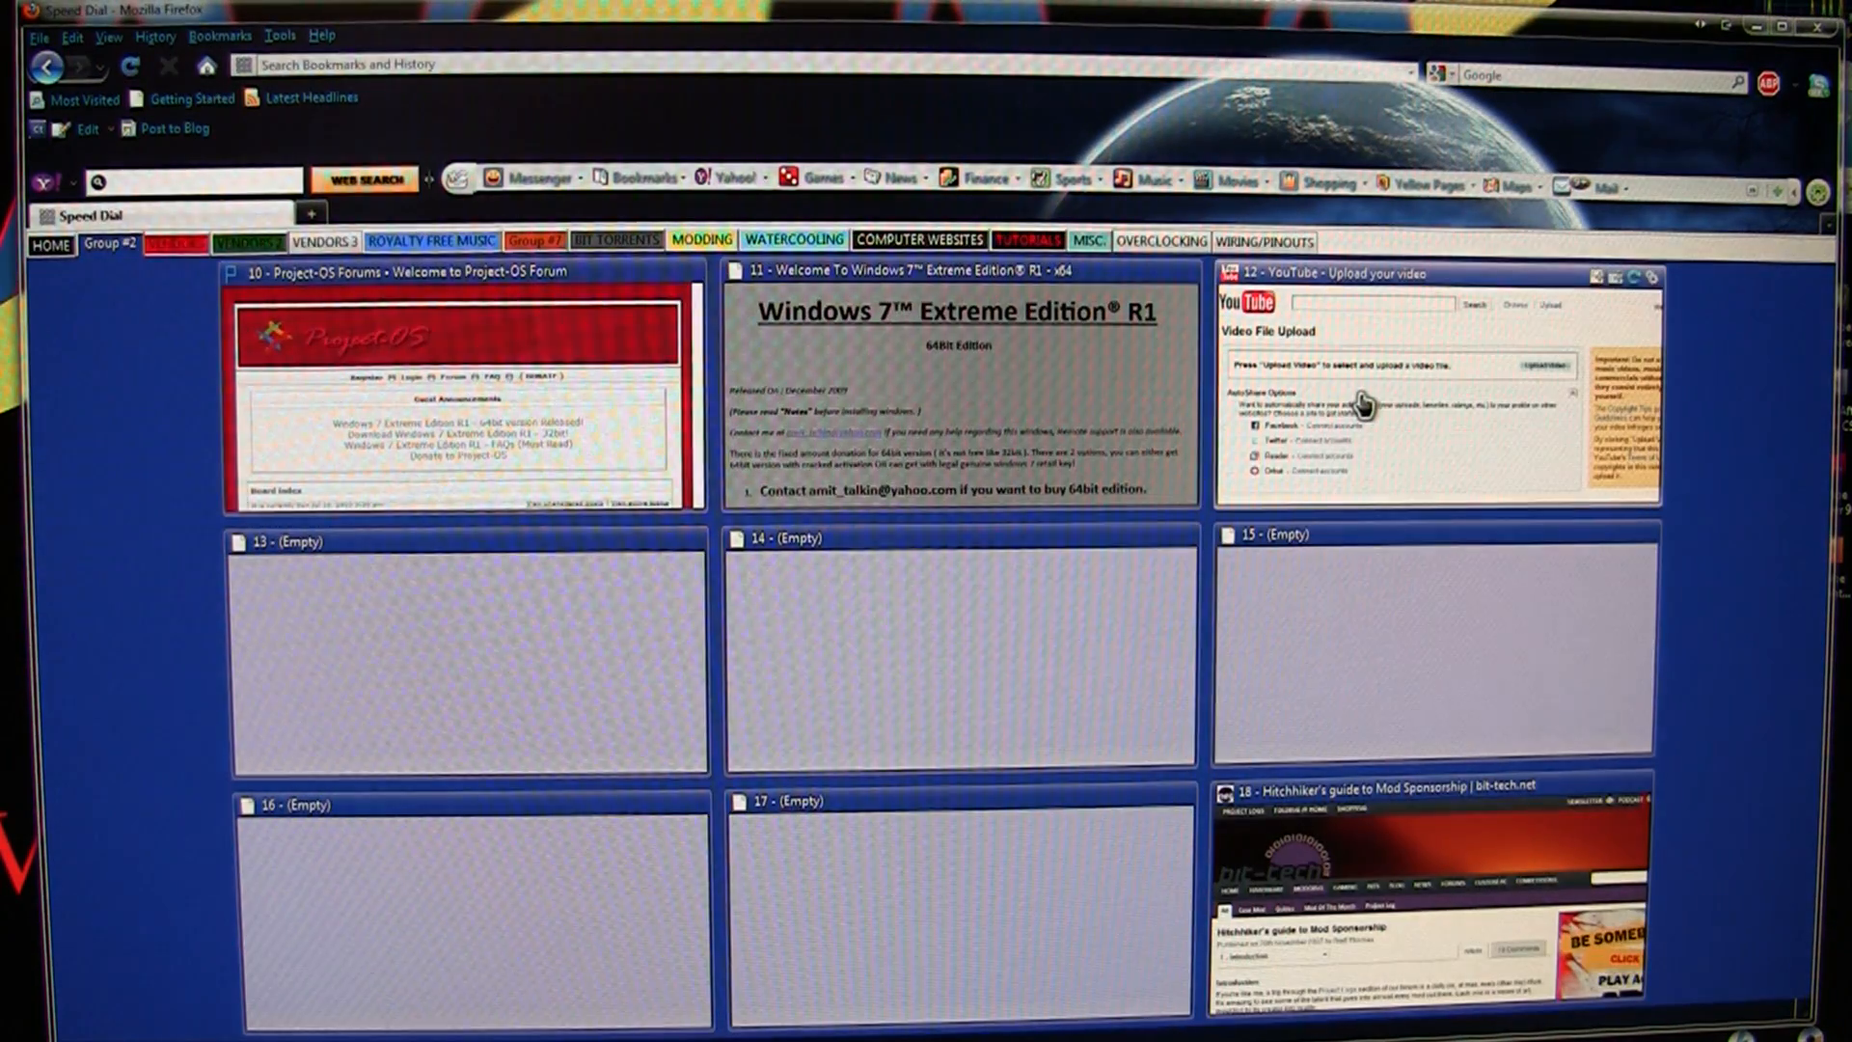
- Load a fresh Video File Upload page at upload.youtube.com/my_videos_upload?restrict=gears from Speed Dial
{"action": "left_click", "coordinate": [1435, 401]}
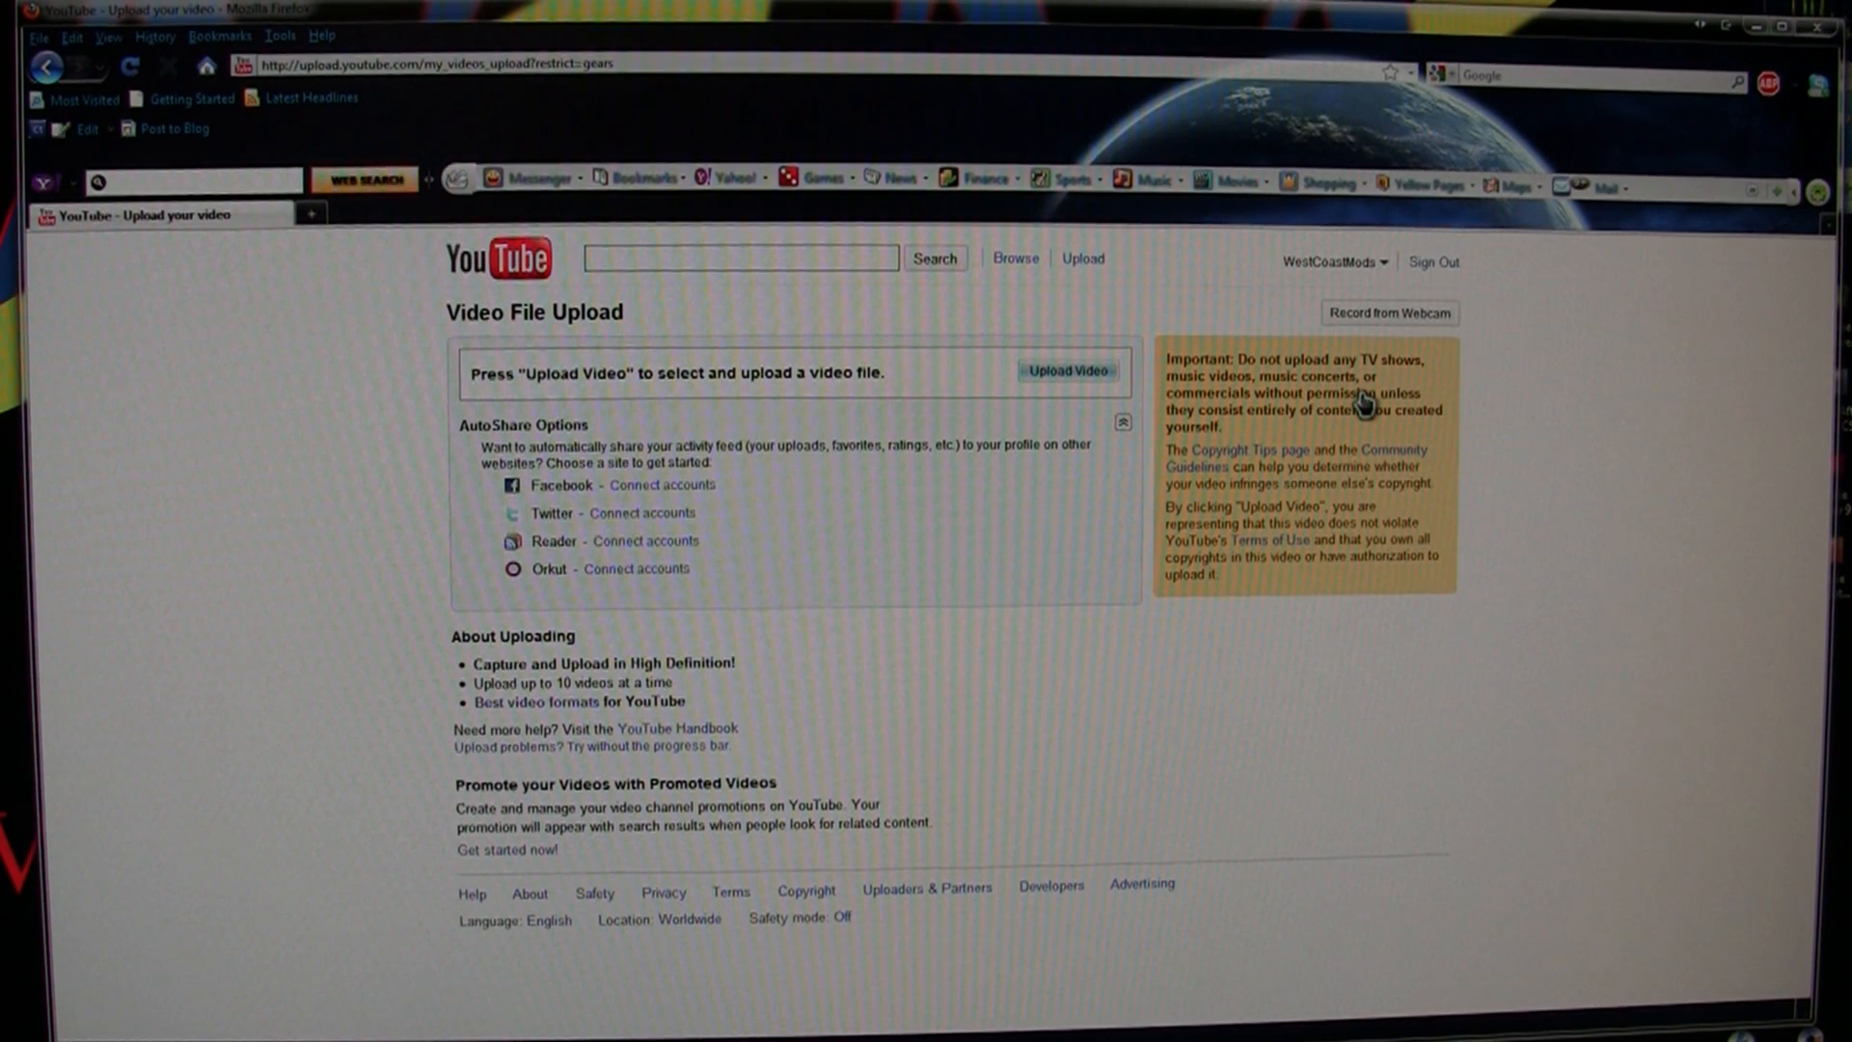
{"action": "mouse_move", "coordinate": [1037, 287]}
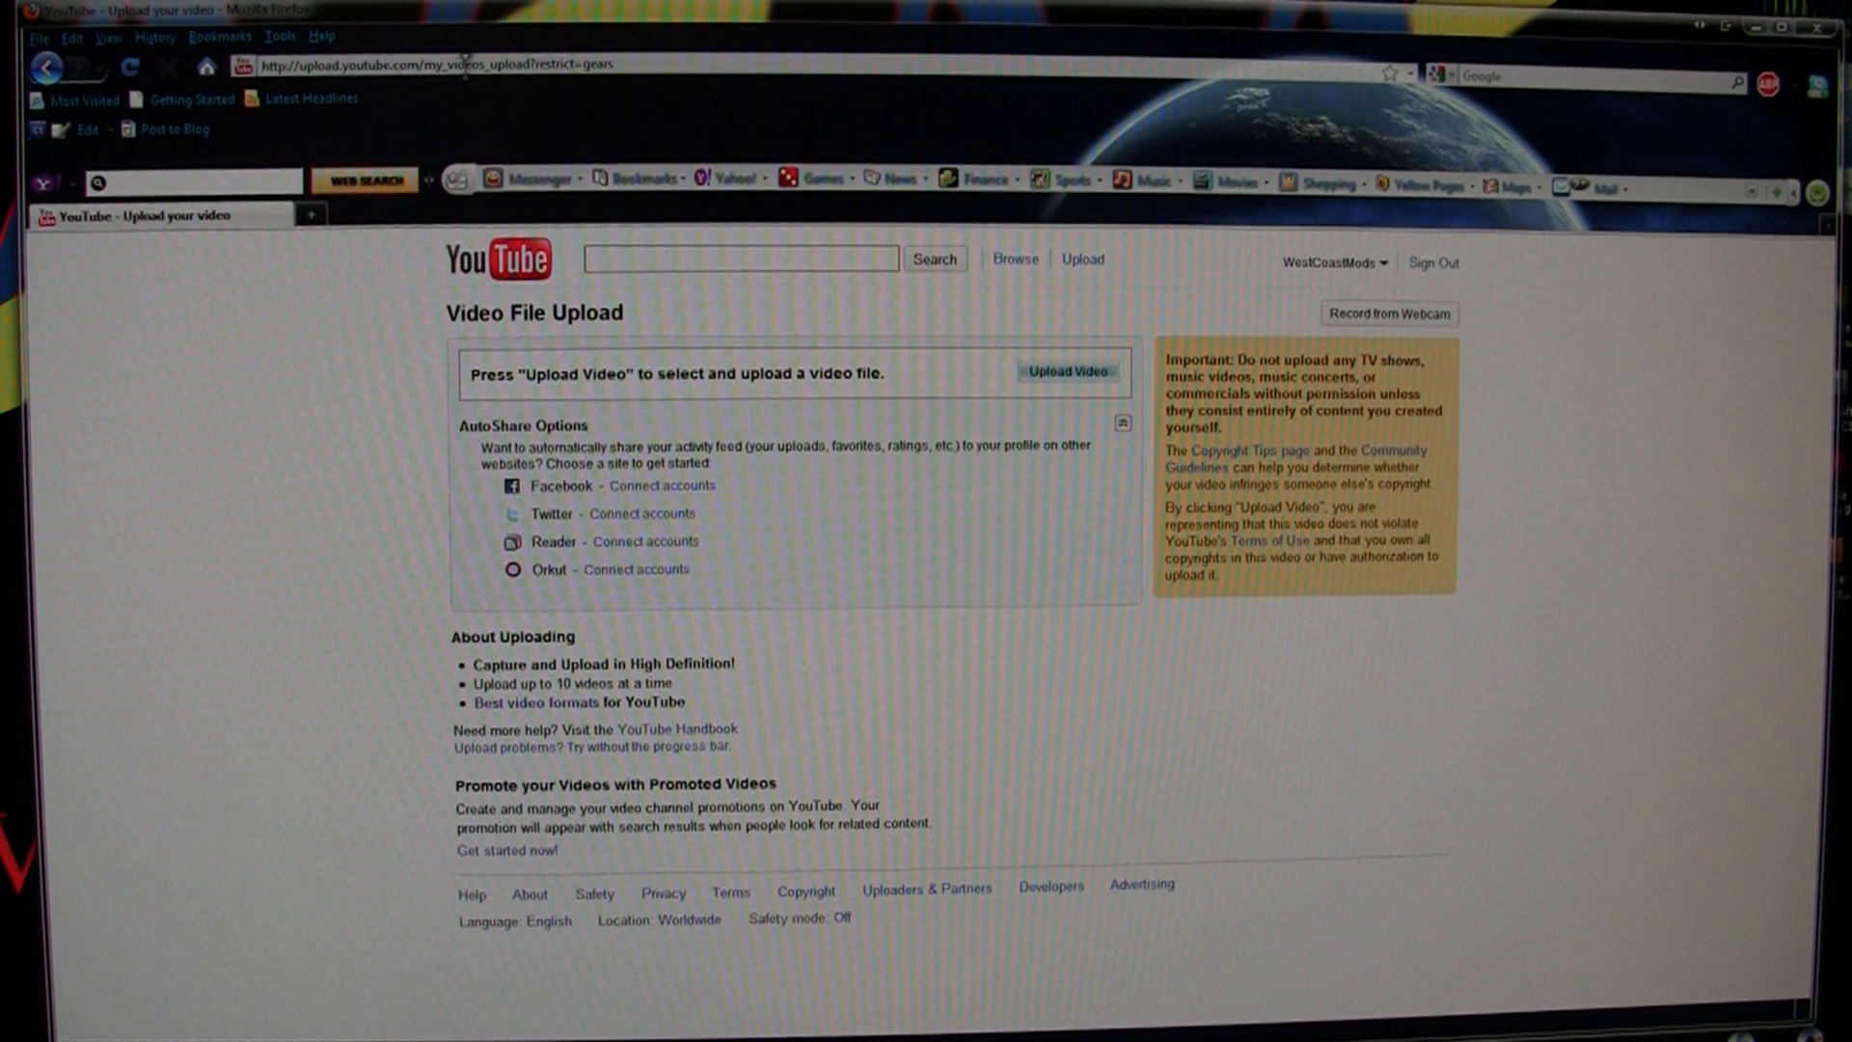
{"action": "mouse_move", "coordinate": [519, 88]}
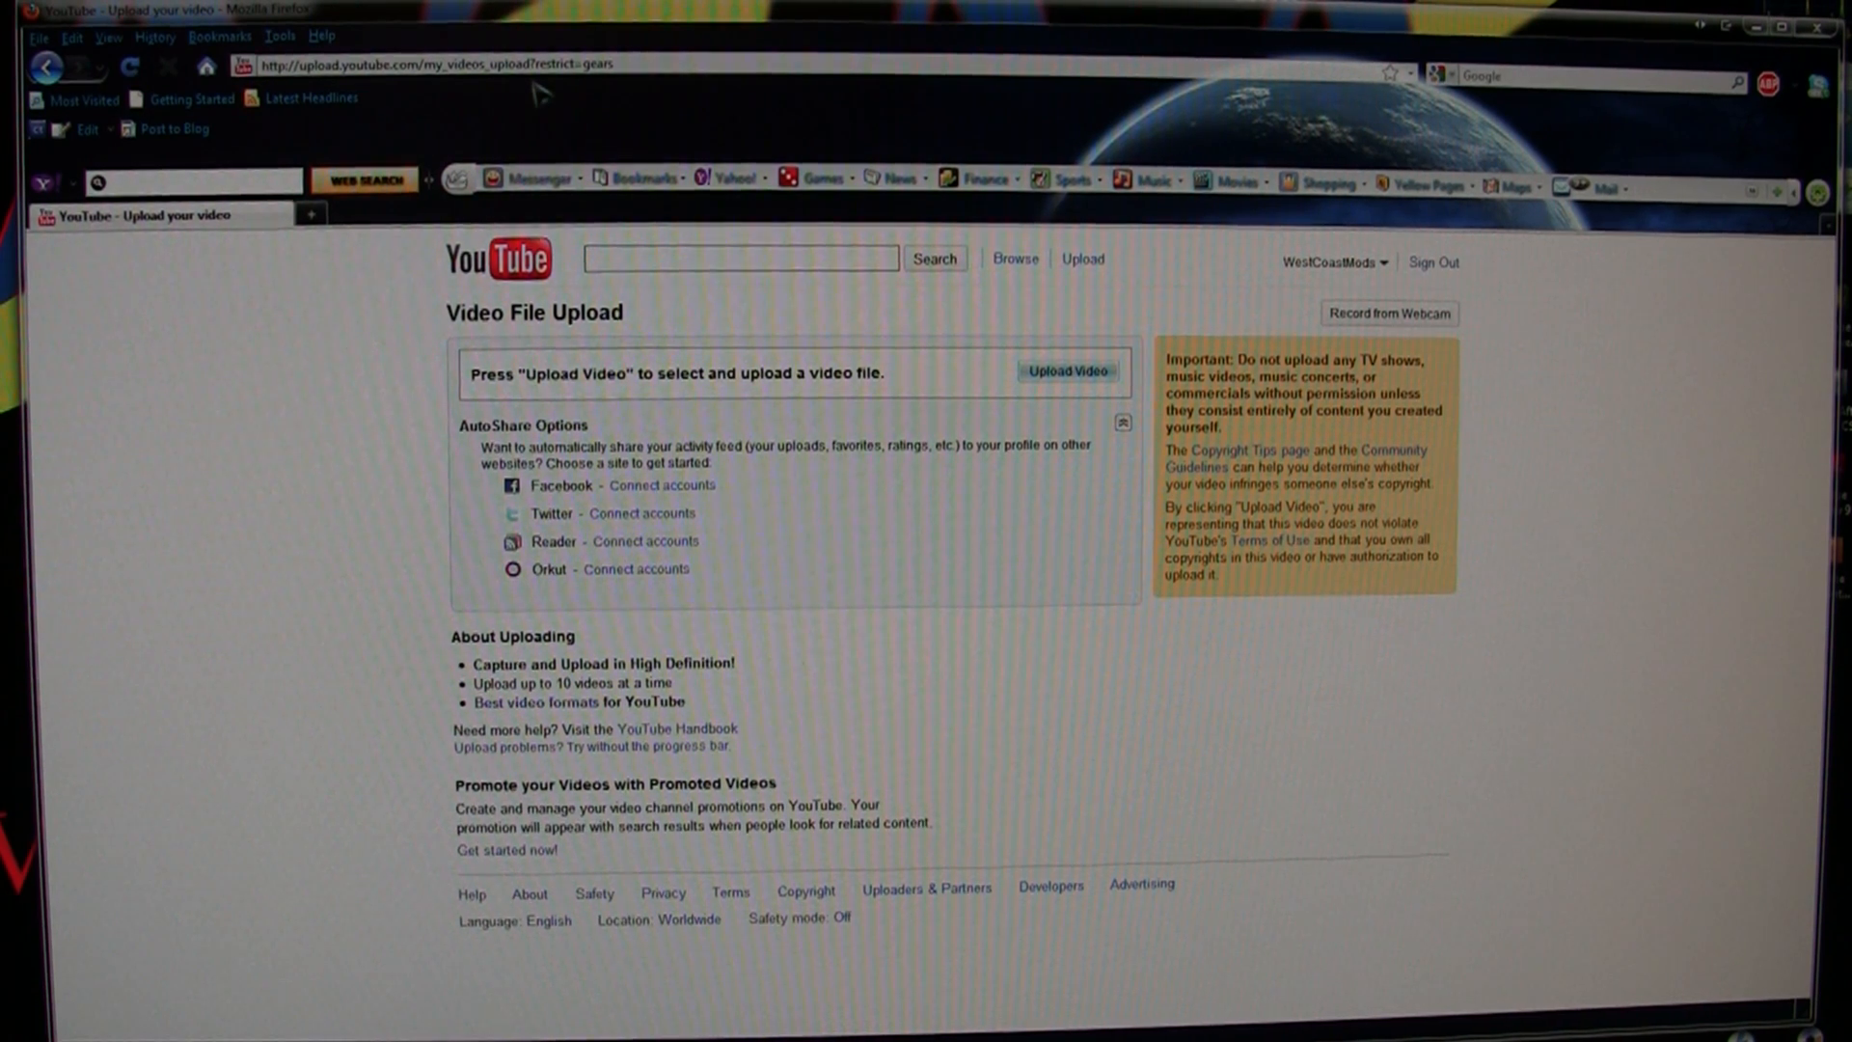
{"action": "mouse_move", "coordinate": [1129, 324]}
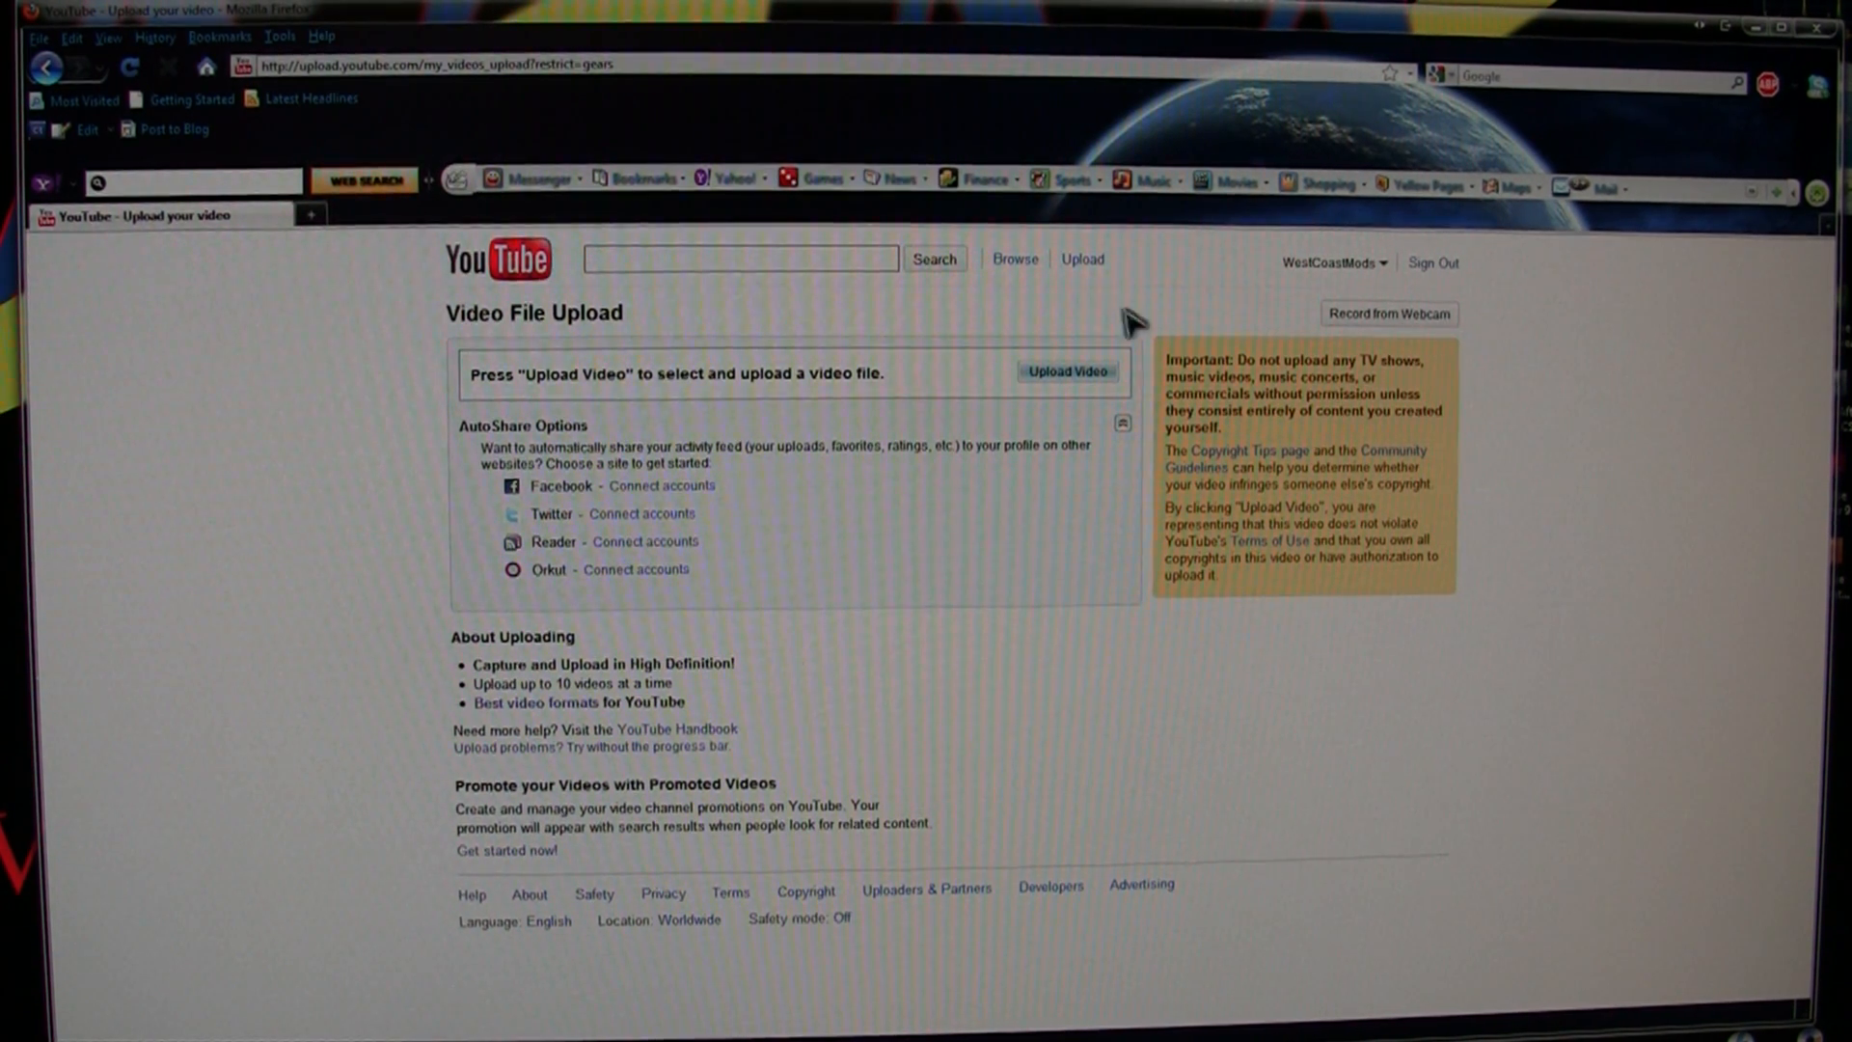
{"action": "mouse_move", "coordinate": [1065, 370]}
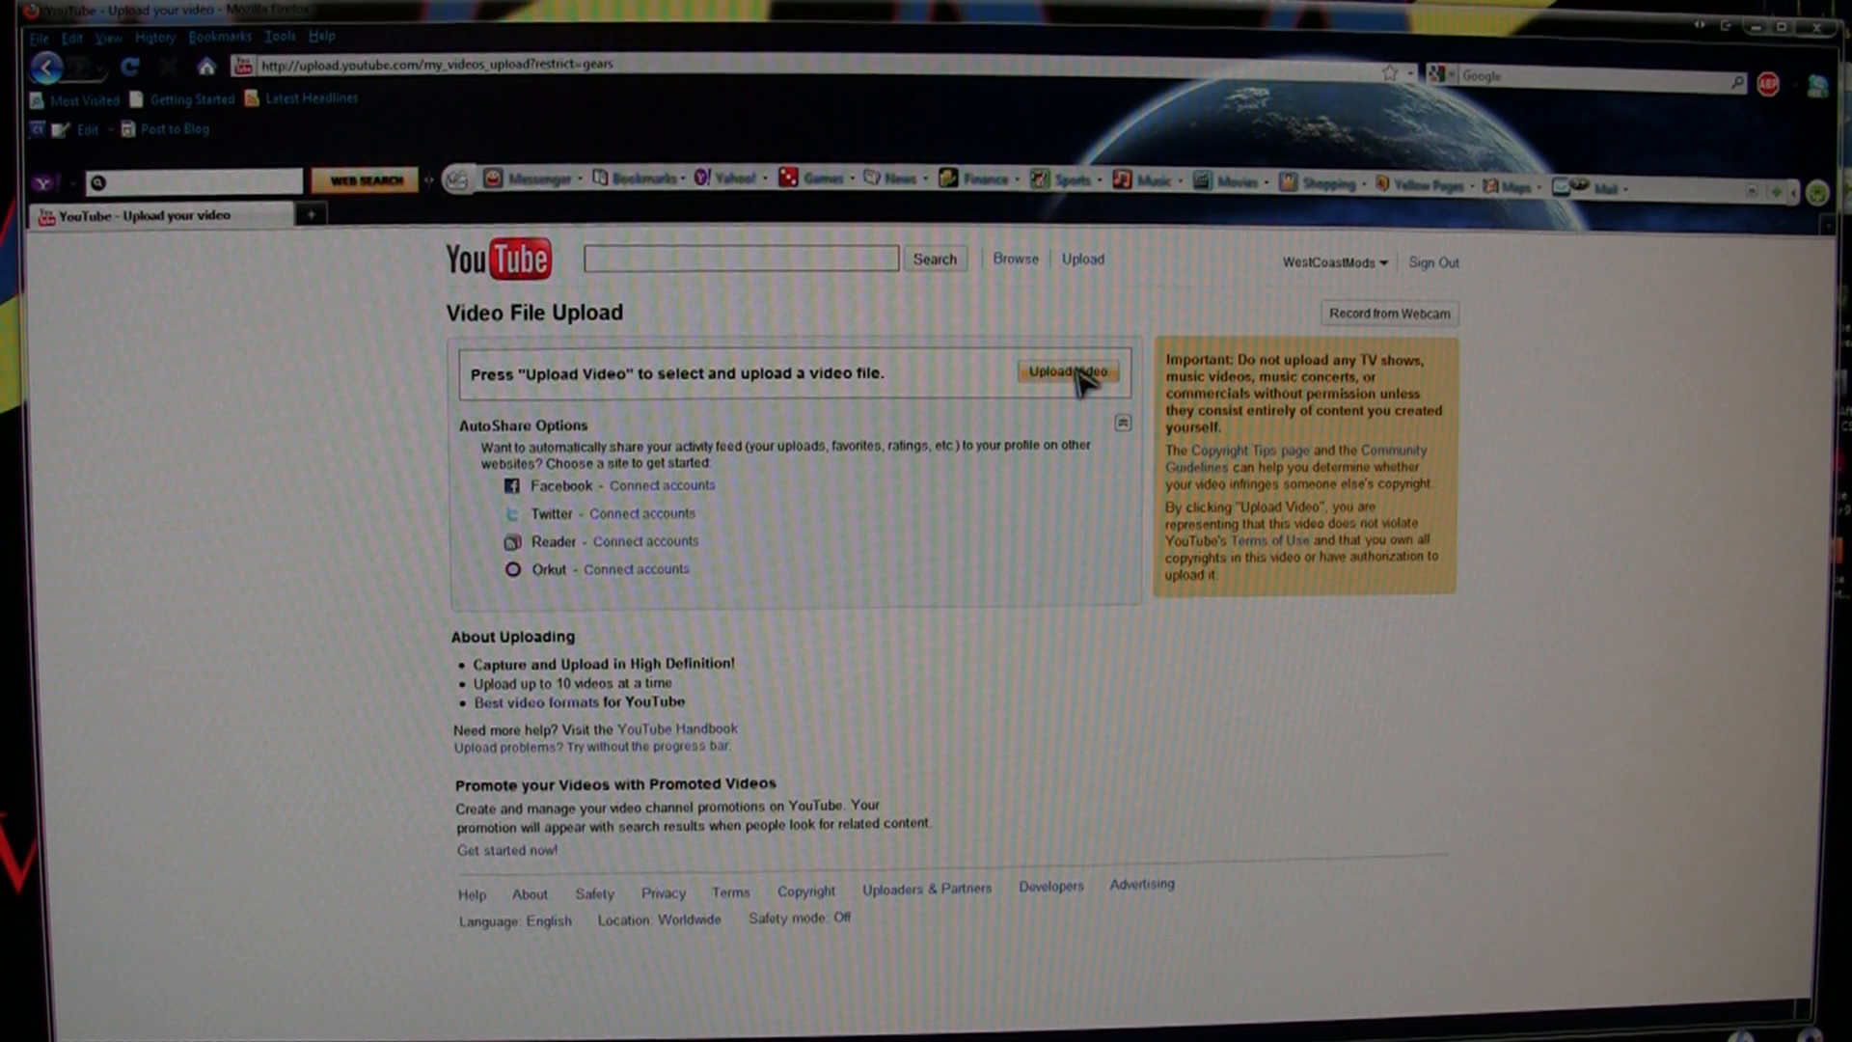
- Start uploading CORSAIR OBSIDIAN - MODDING THE CASE FOR A 240 RAD - PART 2.mp4
{"action": "left_click", "coordinate": [1064, 373]}
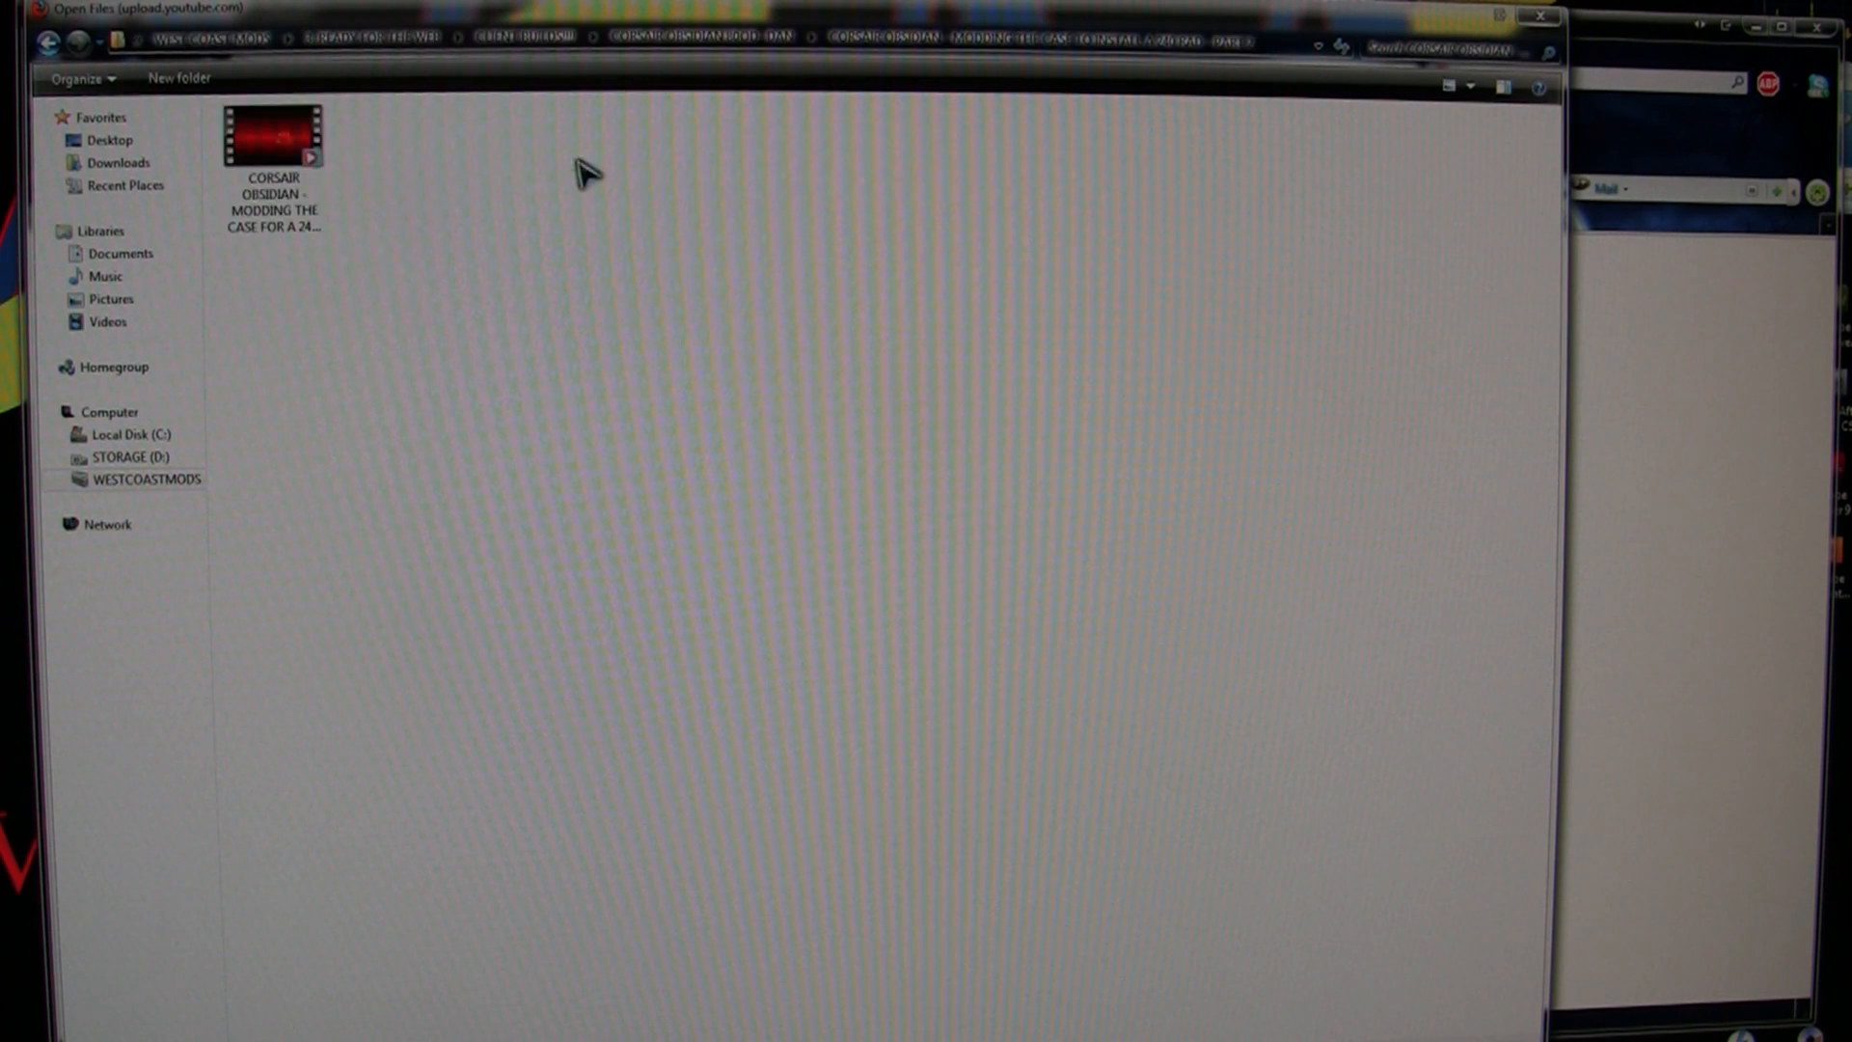
{"action": "double_click", "coordinate": [272, 133]}
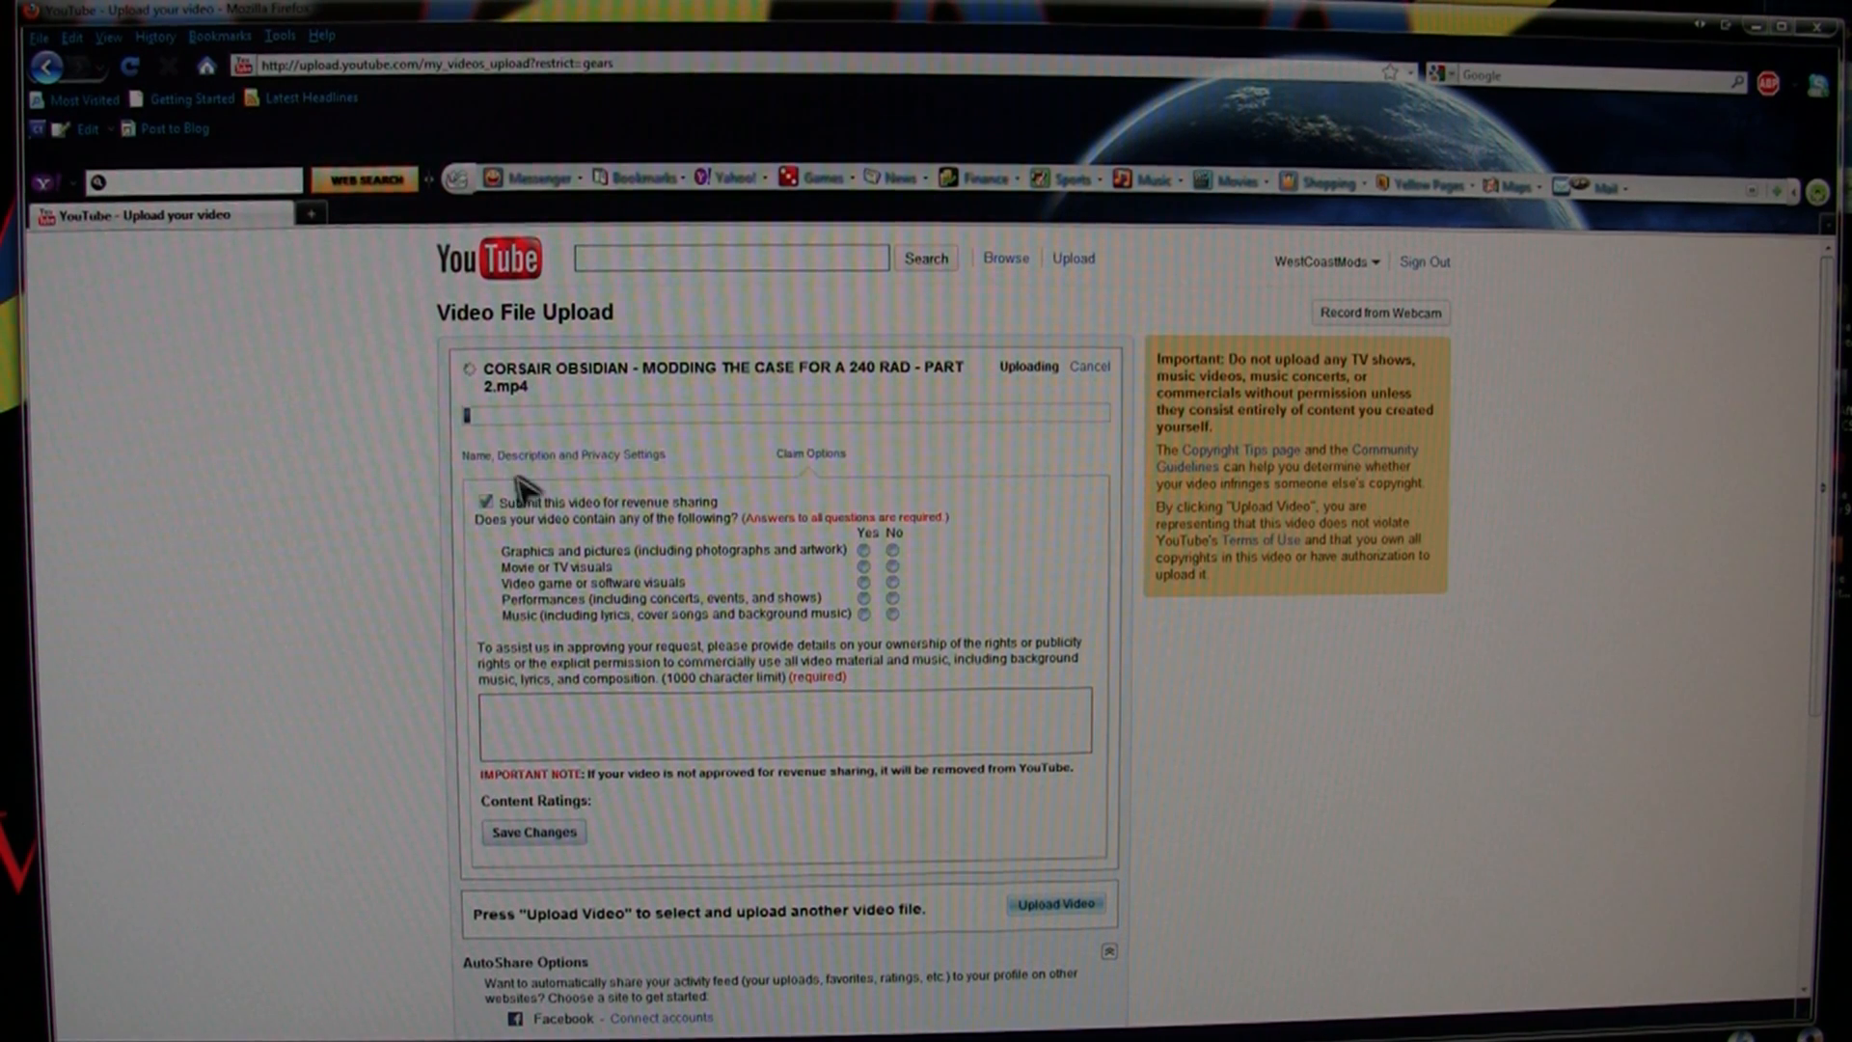
{"action": "mouse_move", "coordinate": [529, 440]}
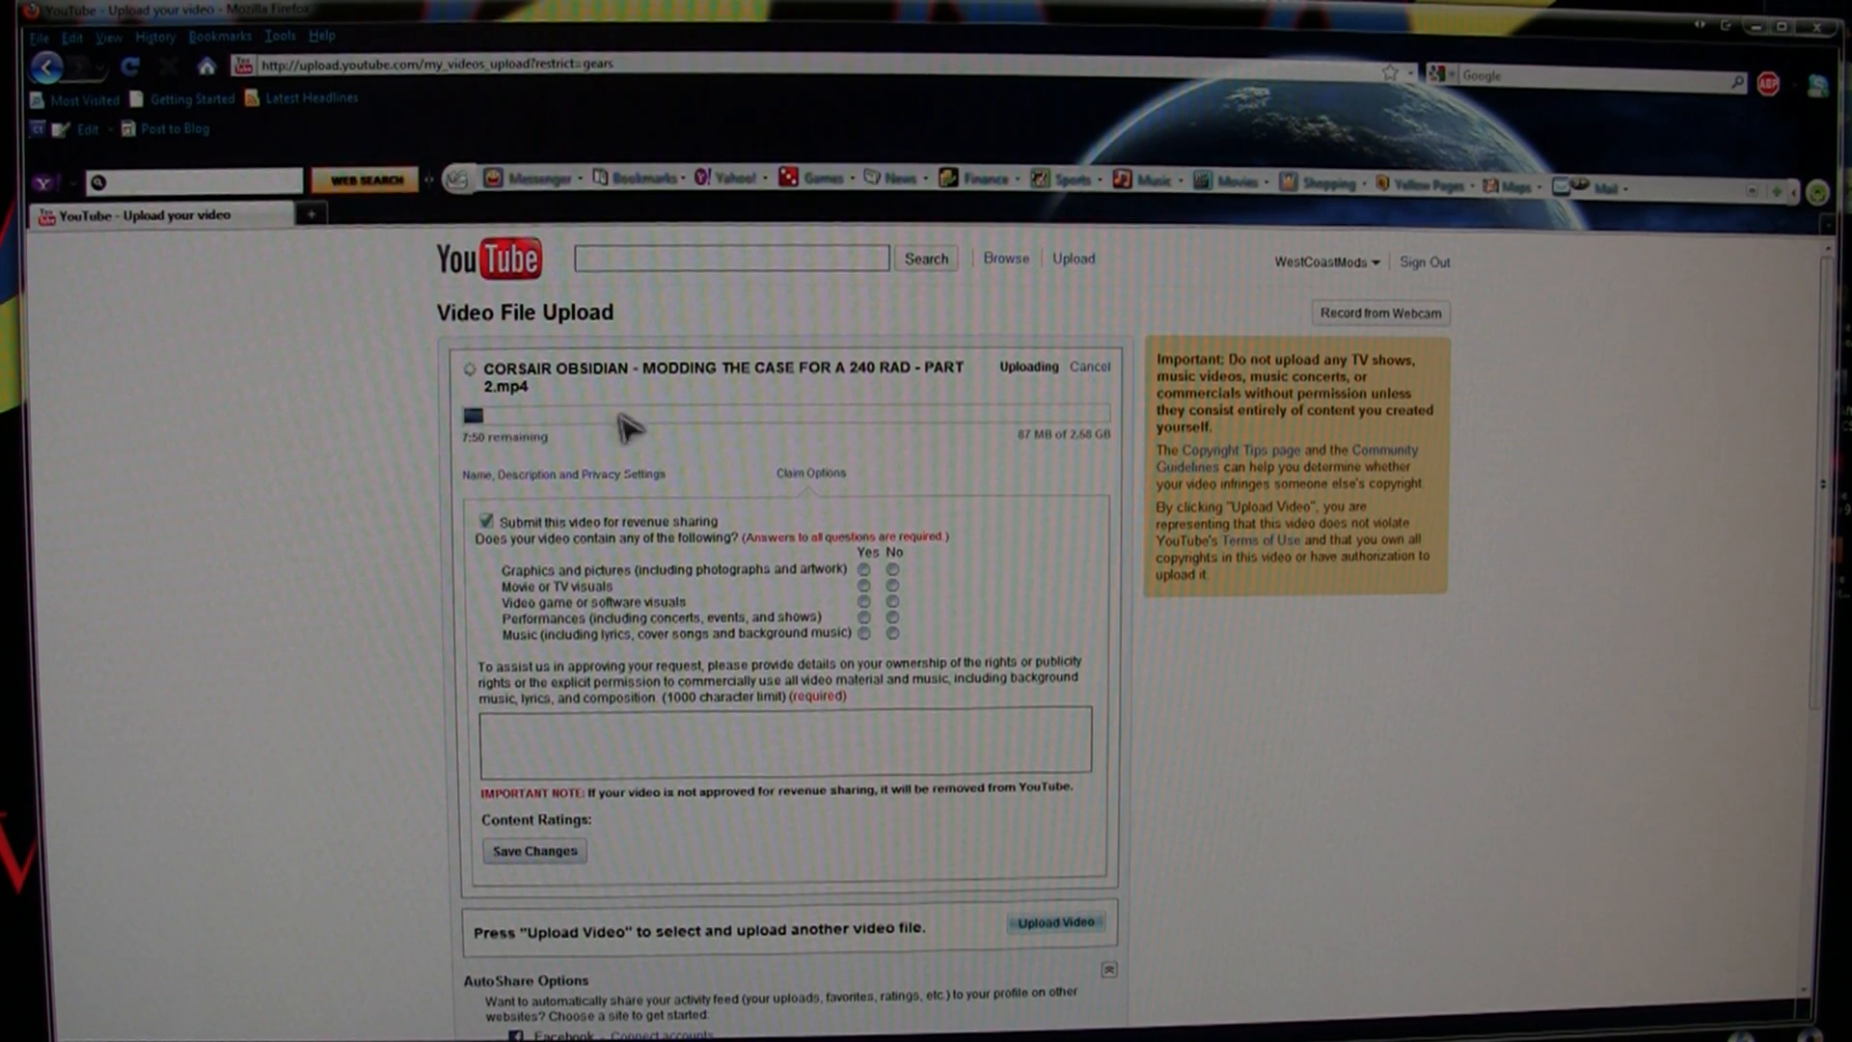
{"action": "mouse_move", "coordinate": [1046, 465]}
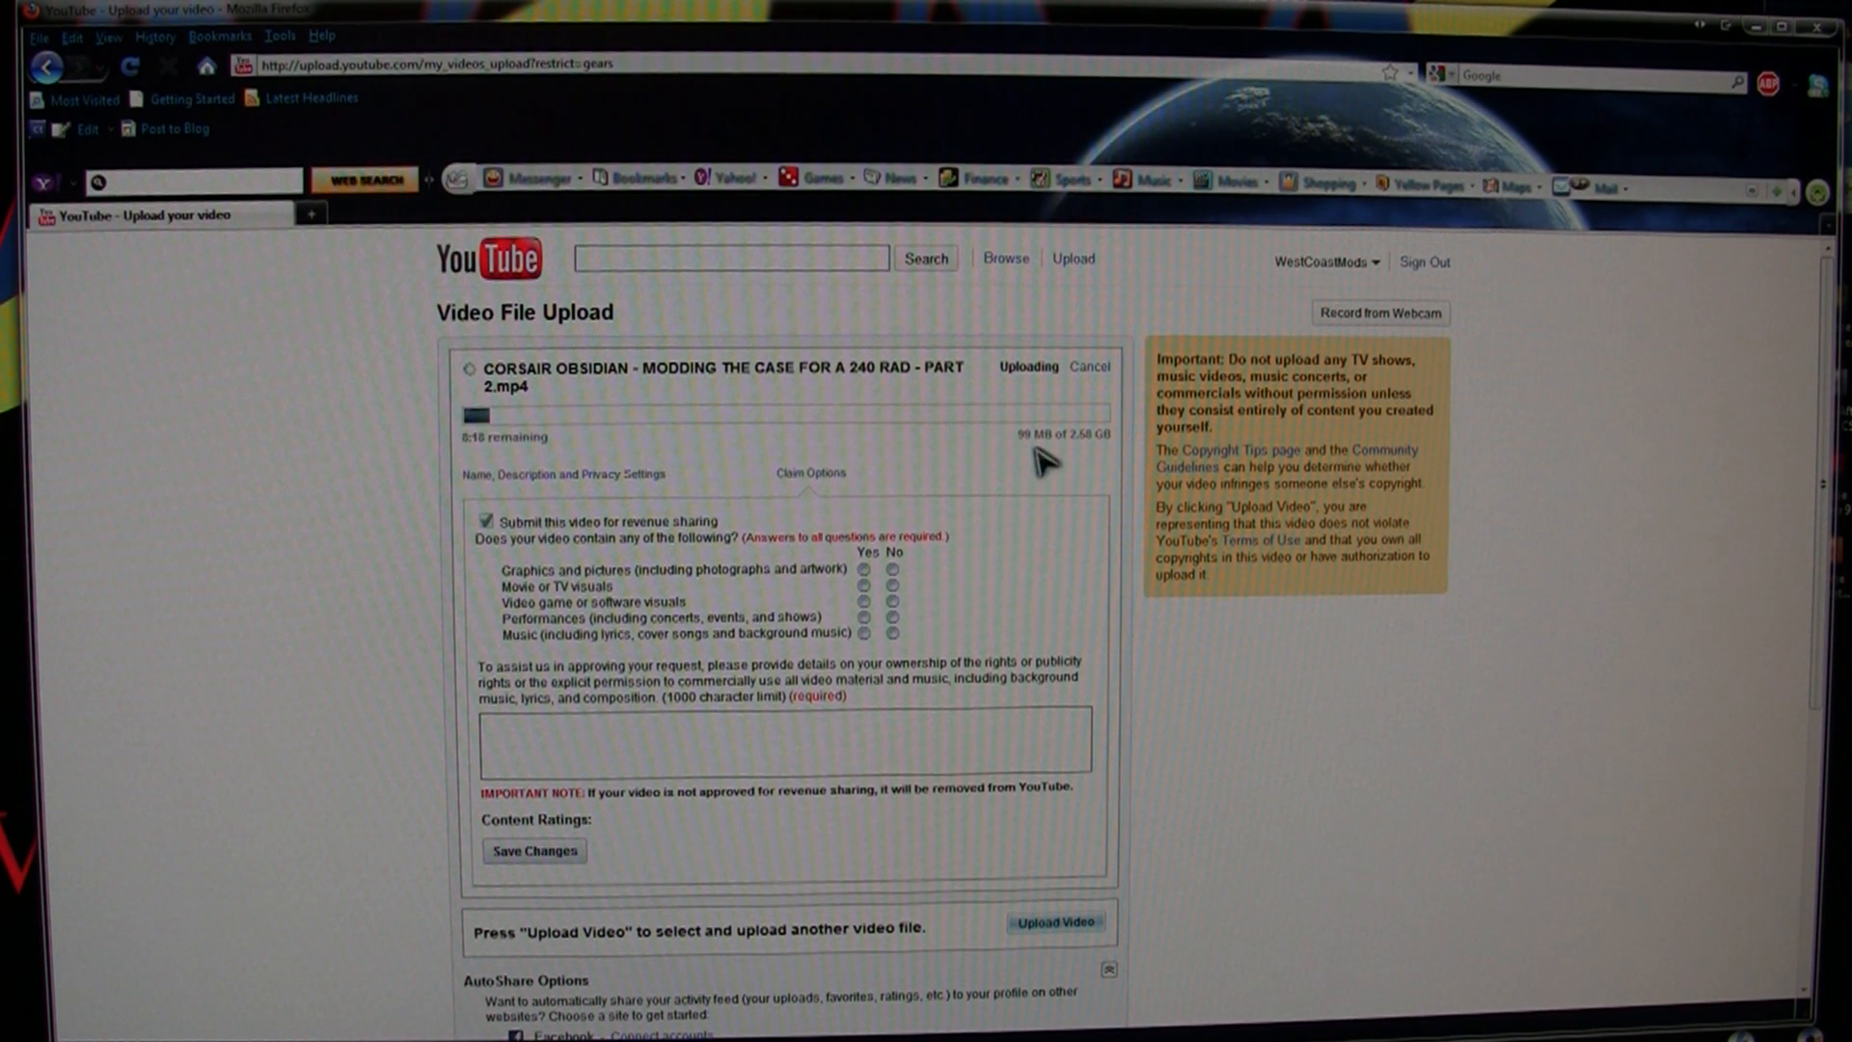
{"action": "mouse_move", "coordinate": [1092, 444]}
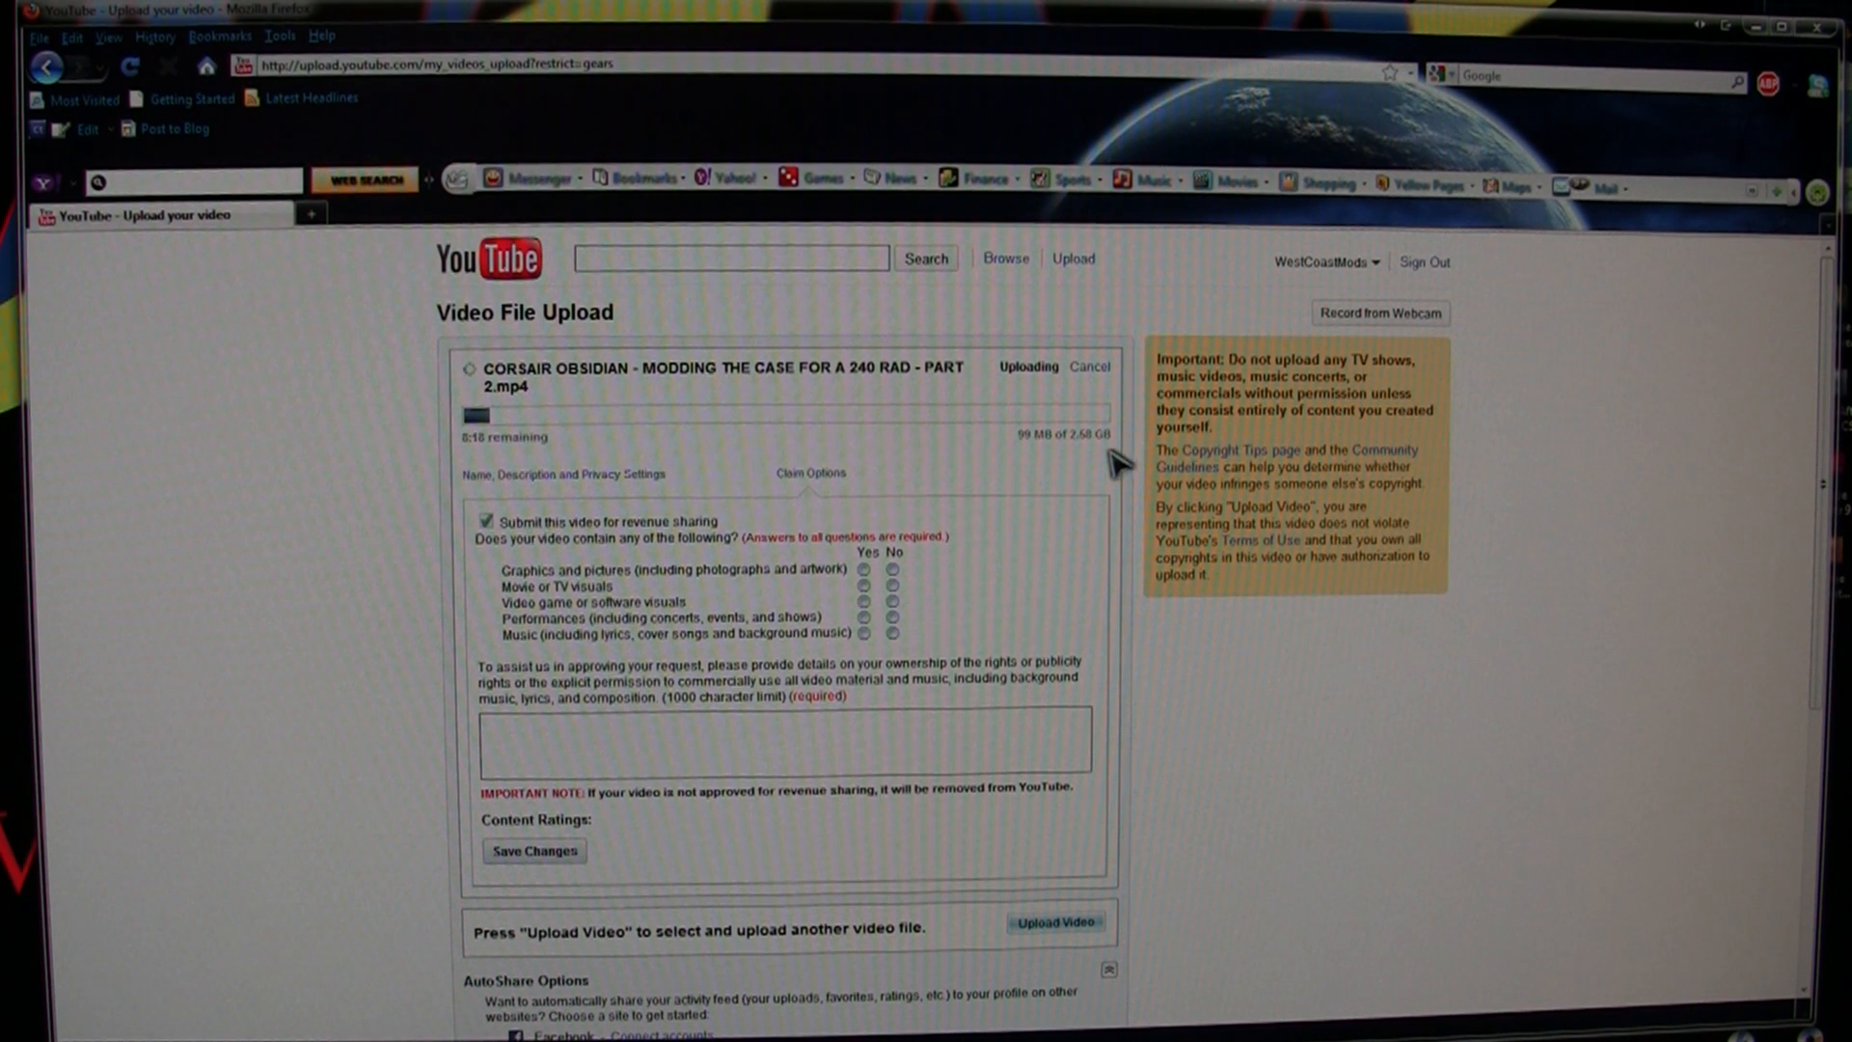
{"action": "mouse_move", "coordinate": [767, 476]}
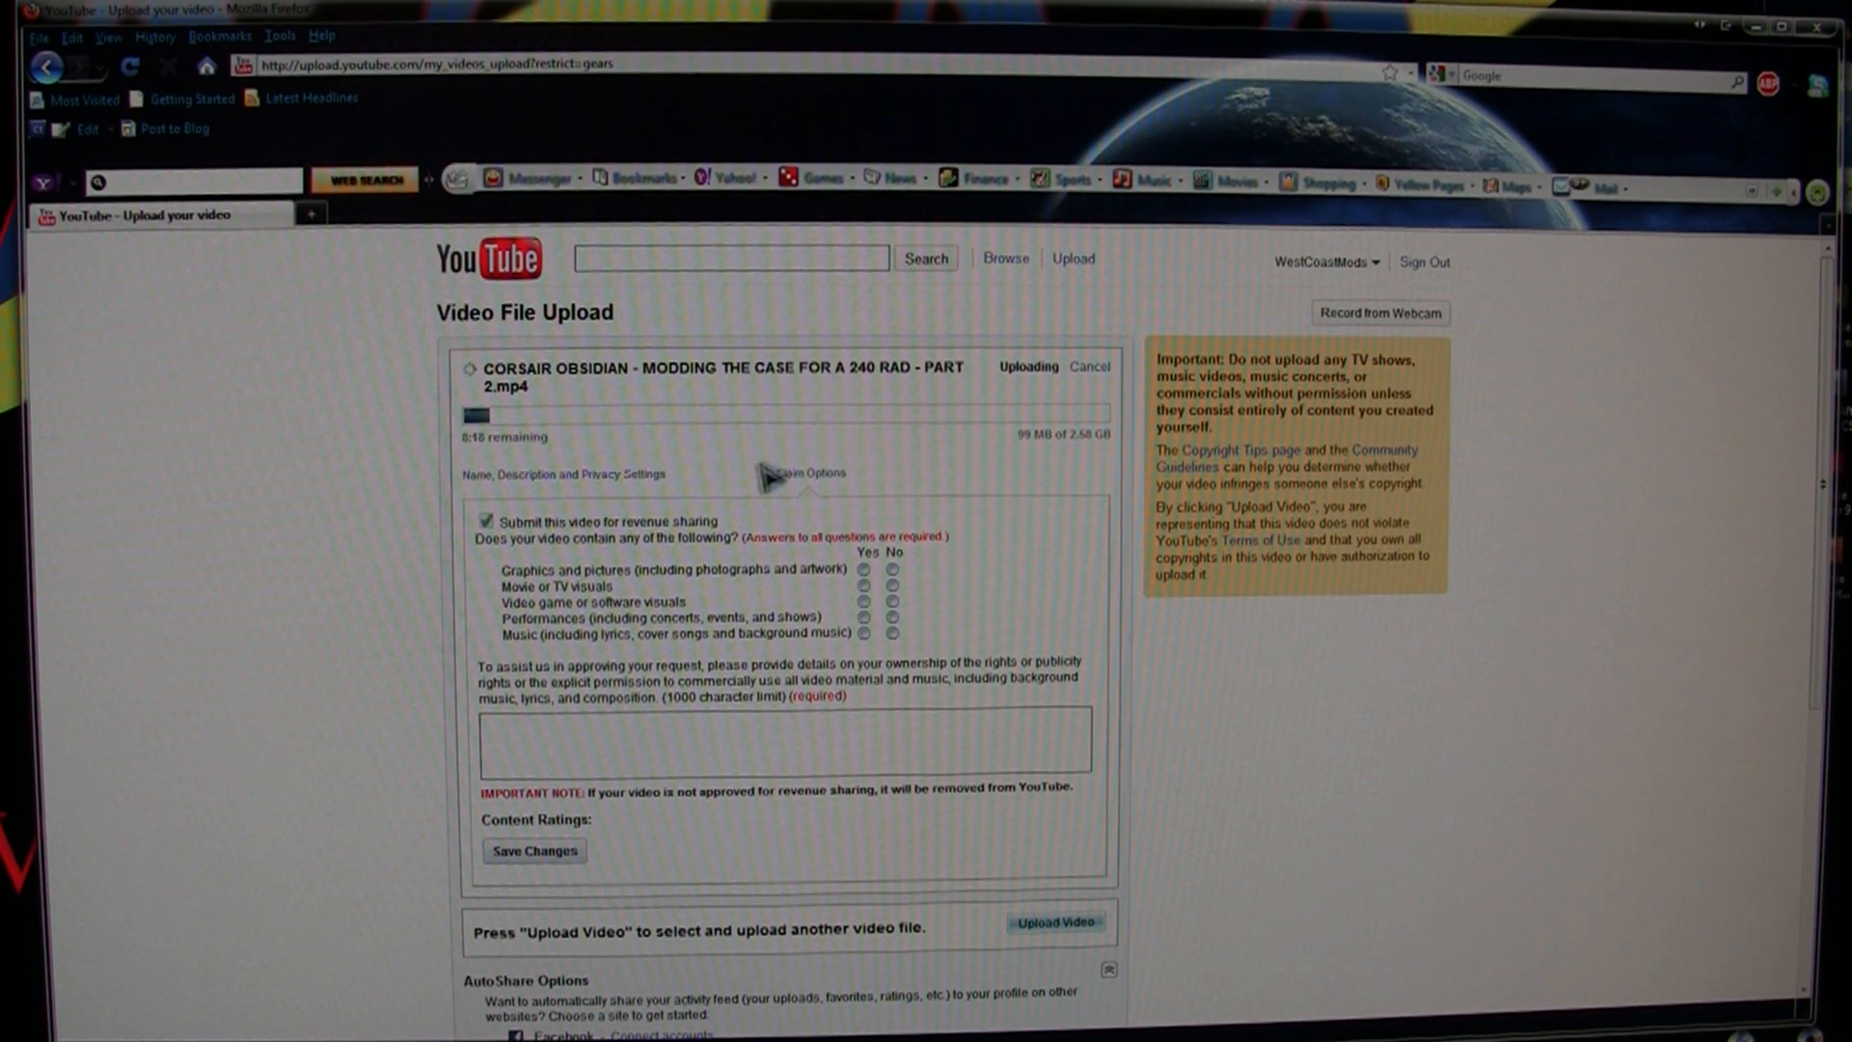
{"action": "mouse_move", "coordinate": [751, 479]}
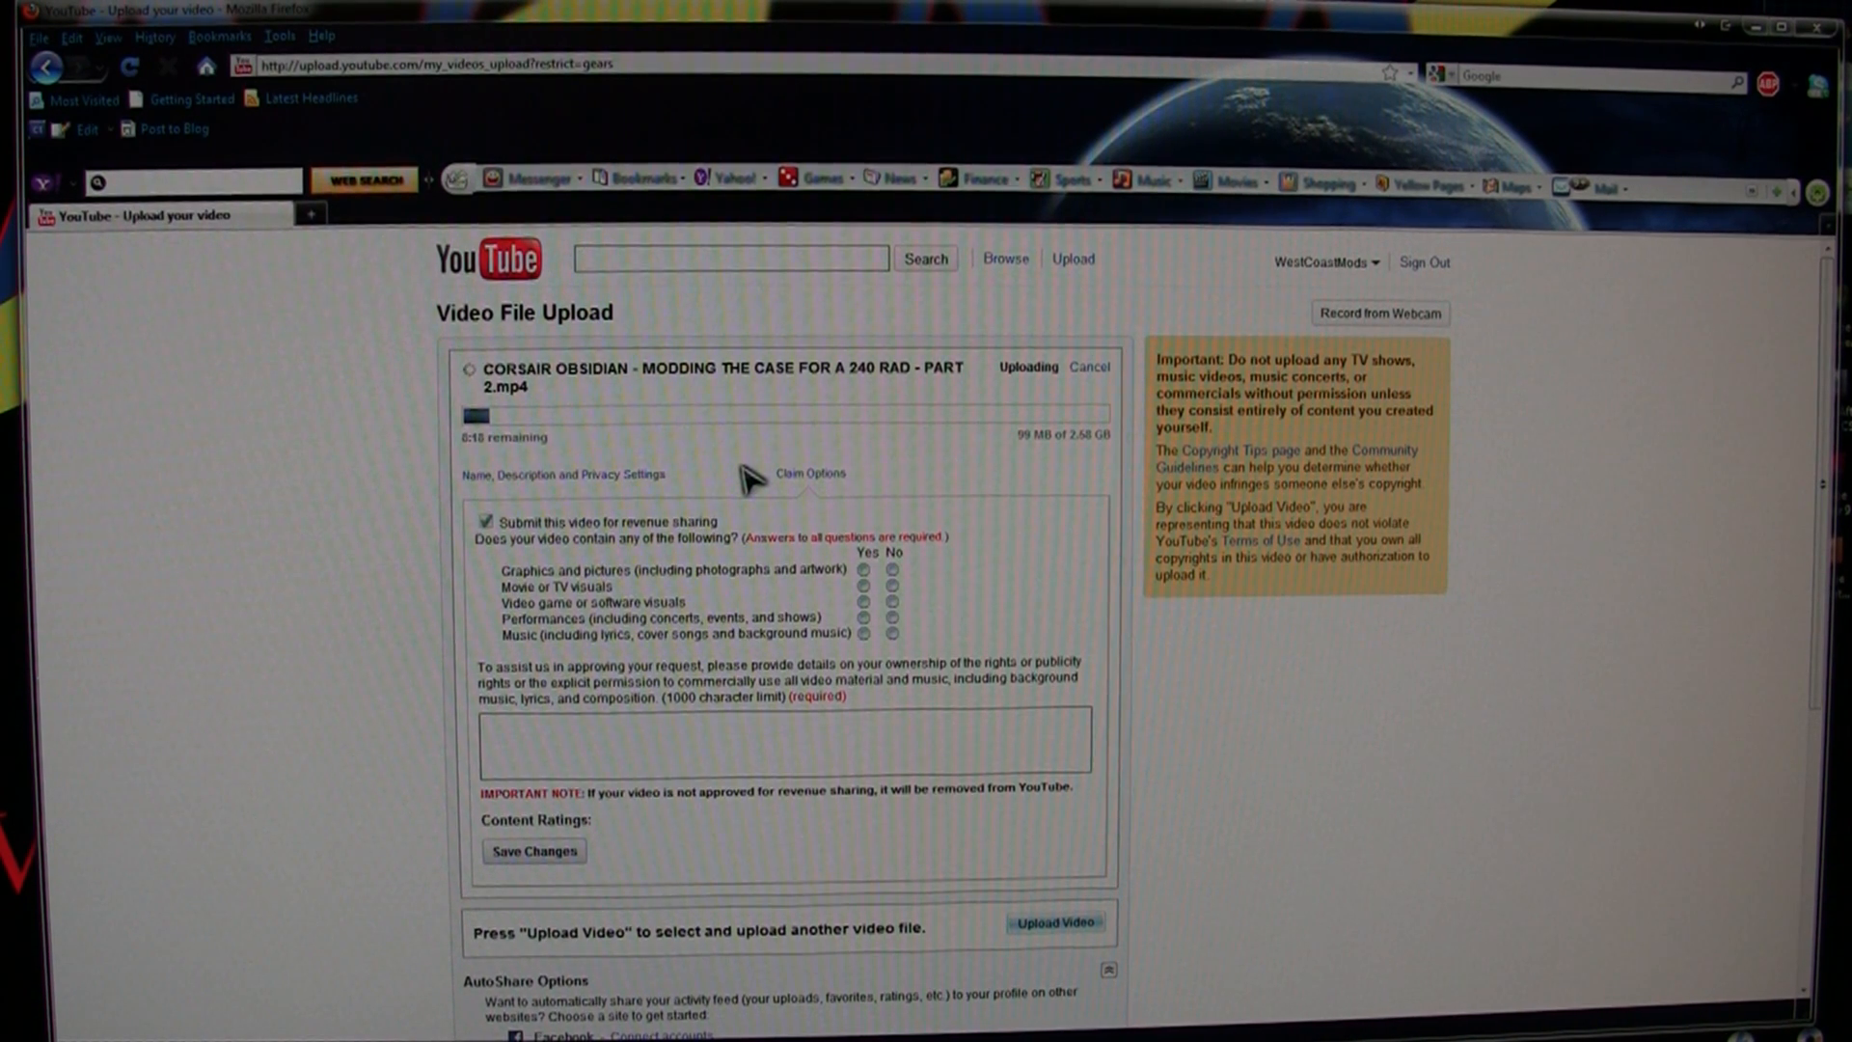
{"action": "mouse_move", "coordinate": [833, 581]}
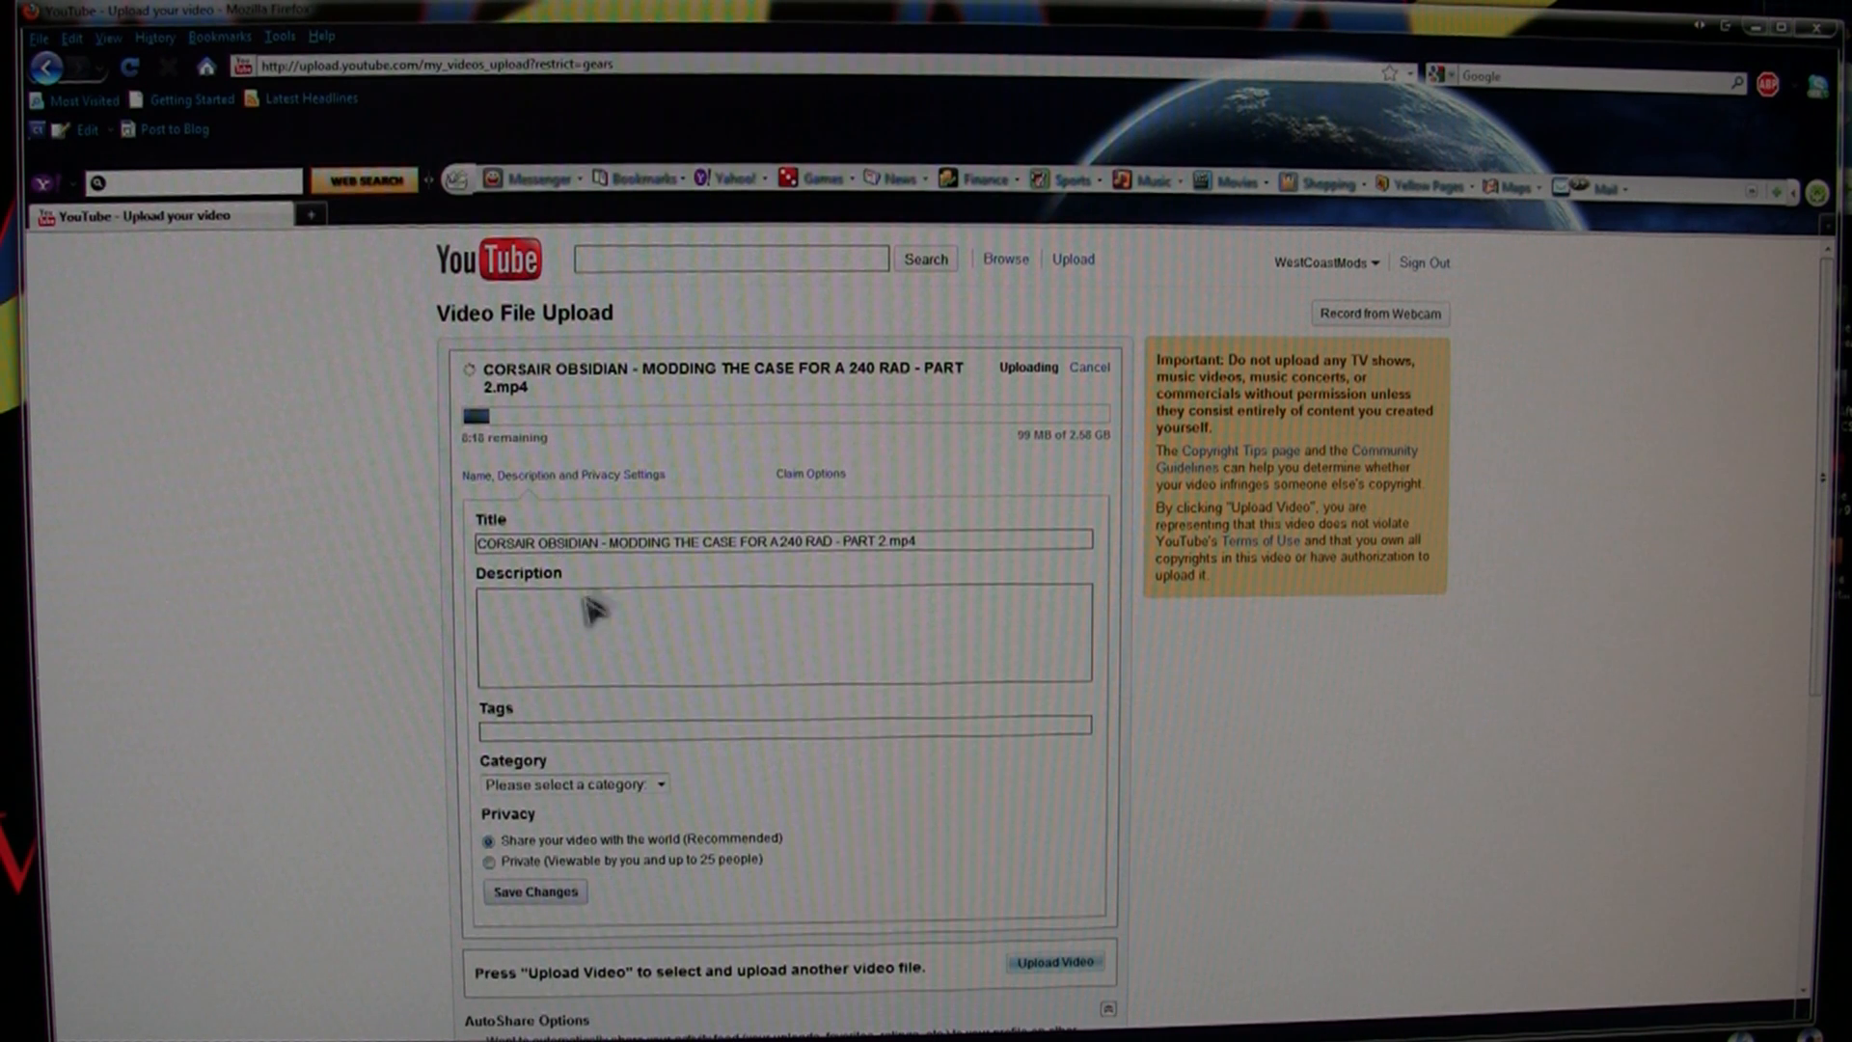
{"action": "mouse_move", "coordinate": [544, 828]}
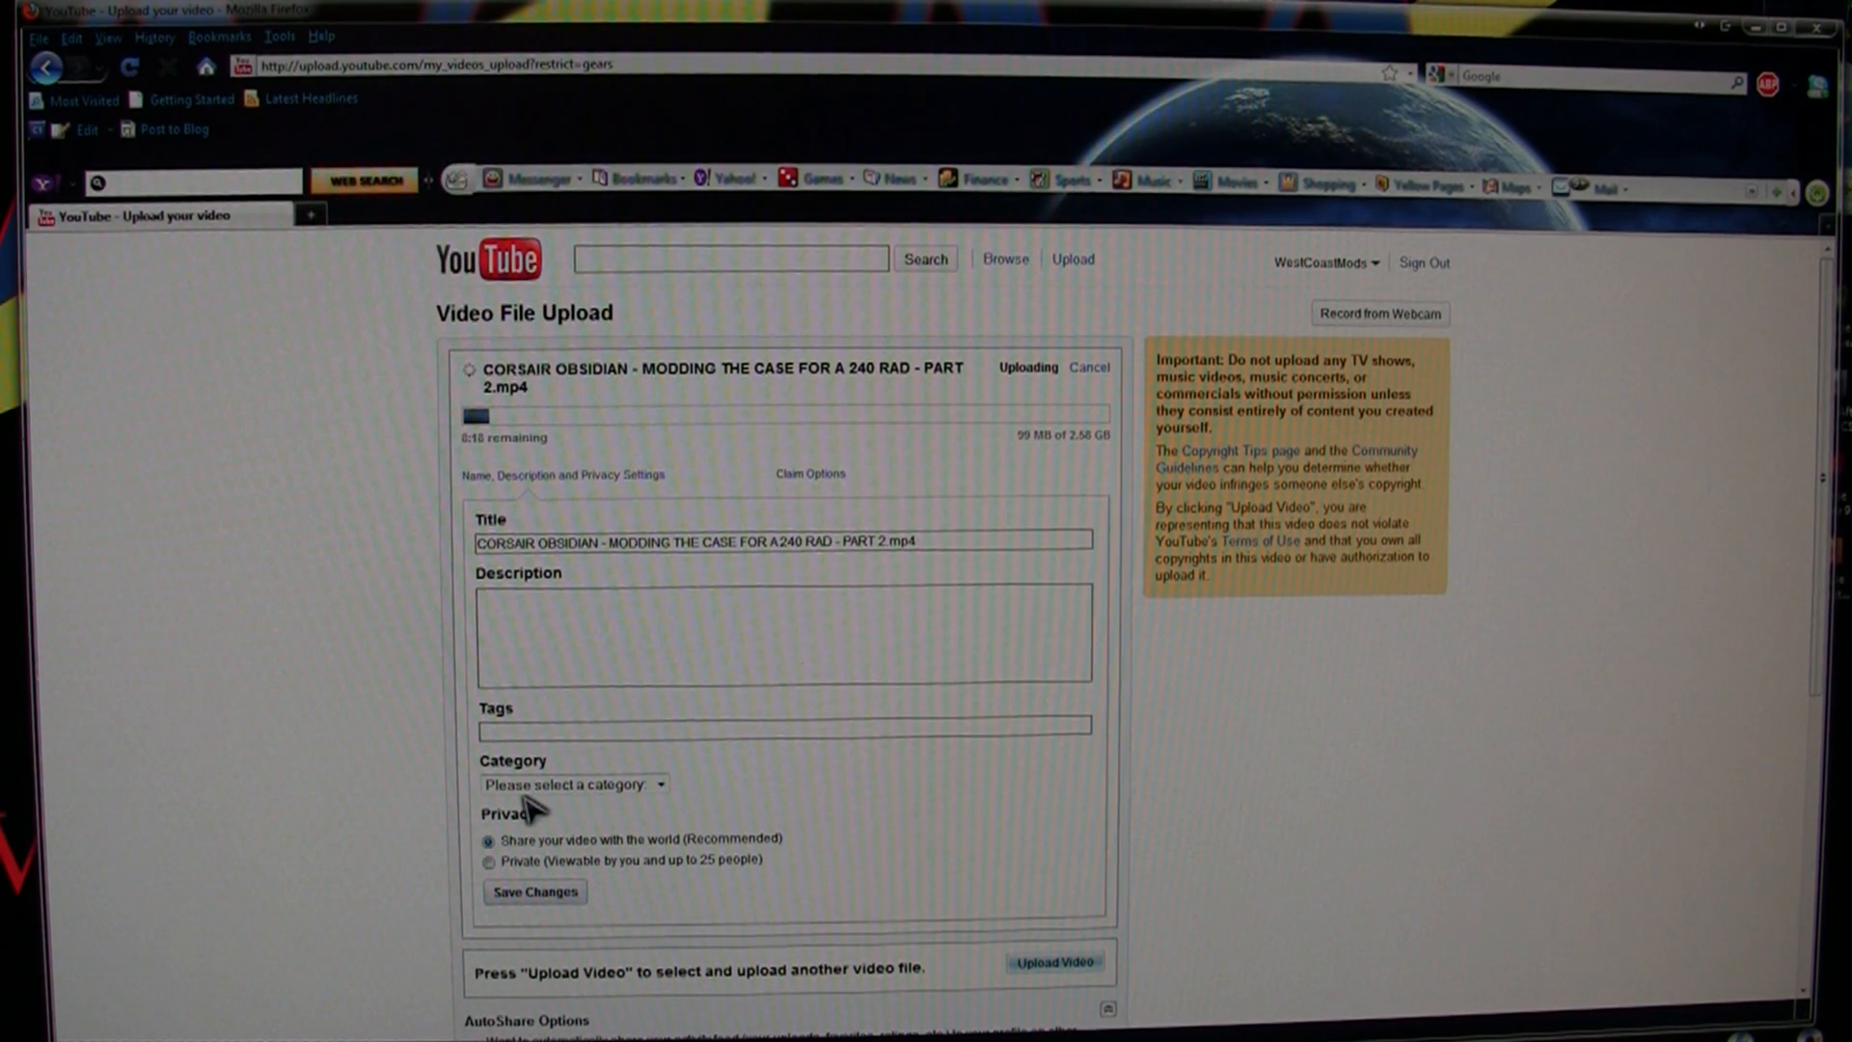
{"action": "mouse_move", "coordinate": [361, 620]}
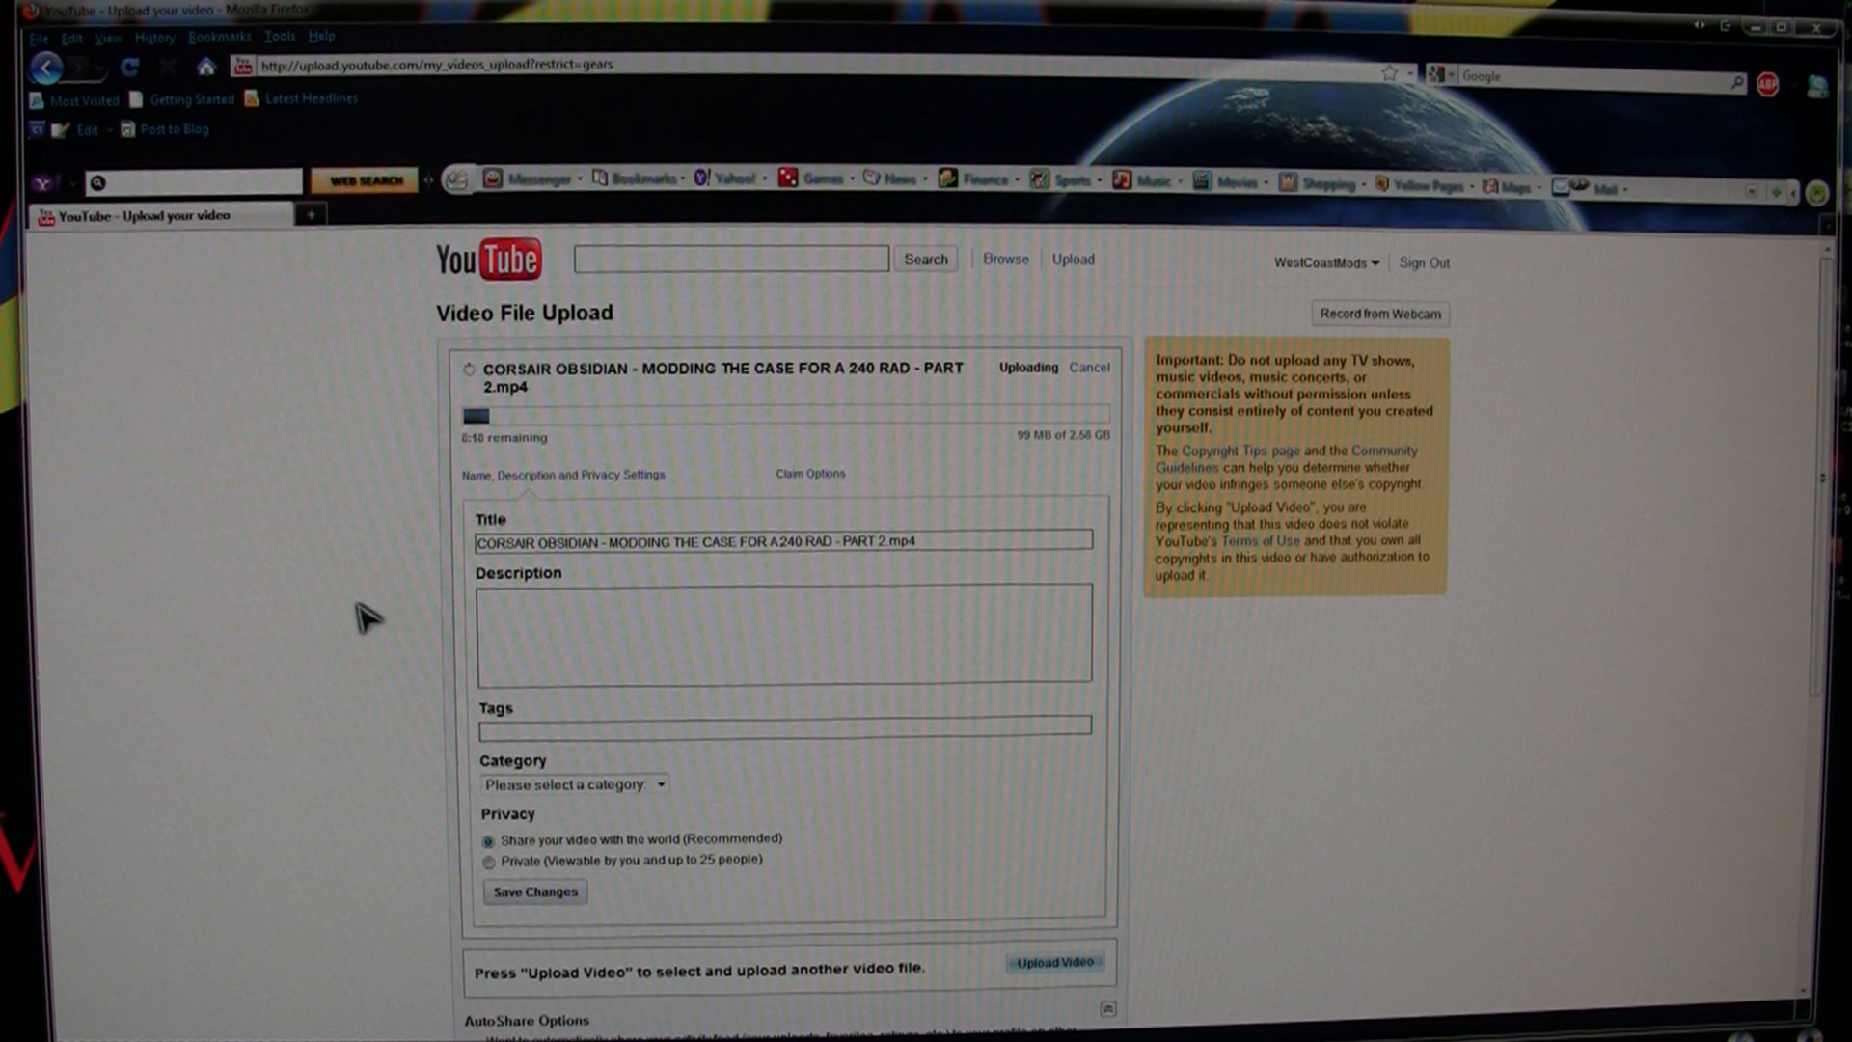